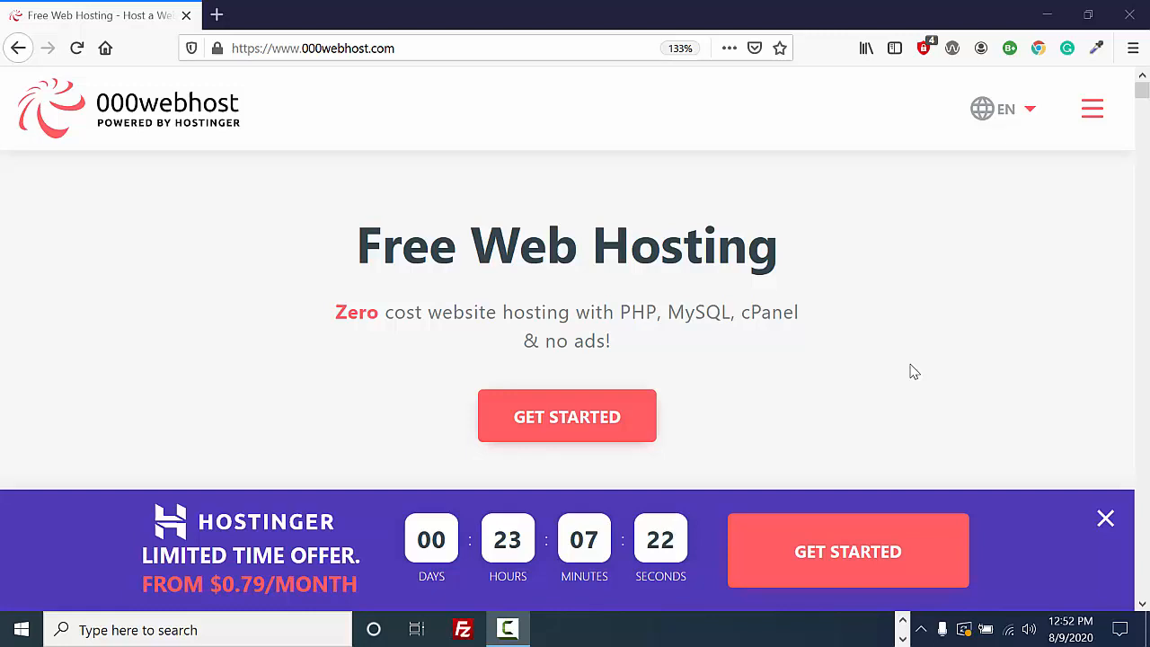
mouse_move(568, 416)
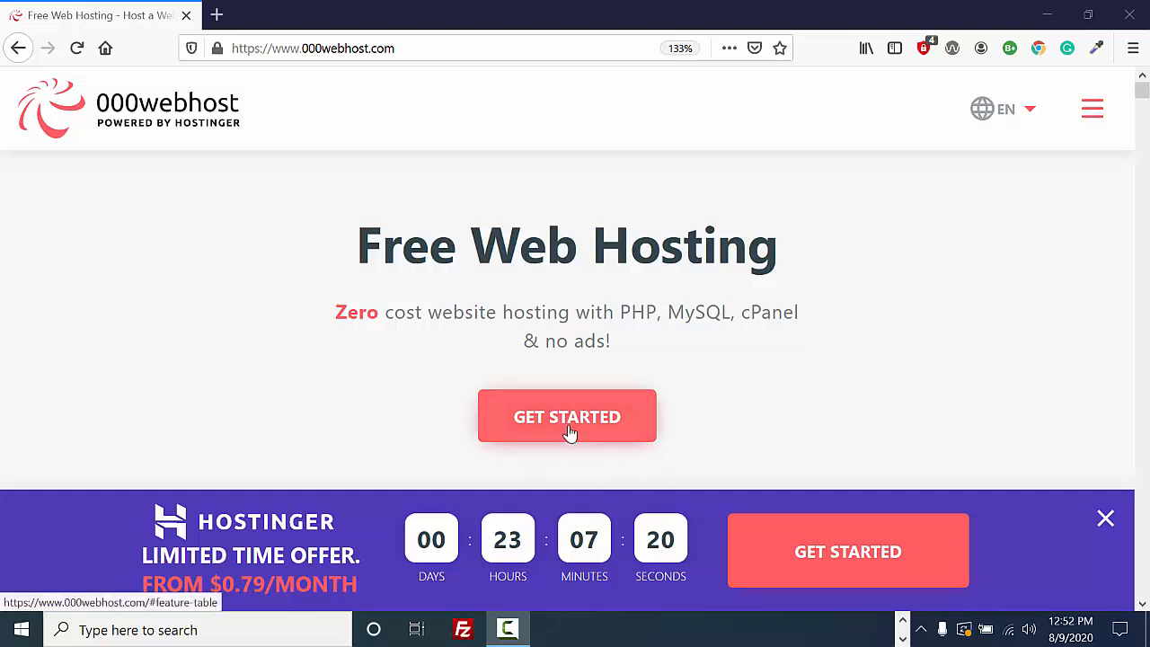
Scroll to the Free Web Hosting card: $0/month, 300 MB disk, 3 GB bandwidth.
left_click(567, 416)
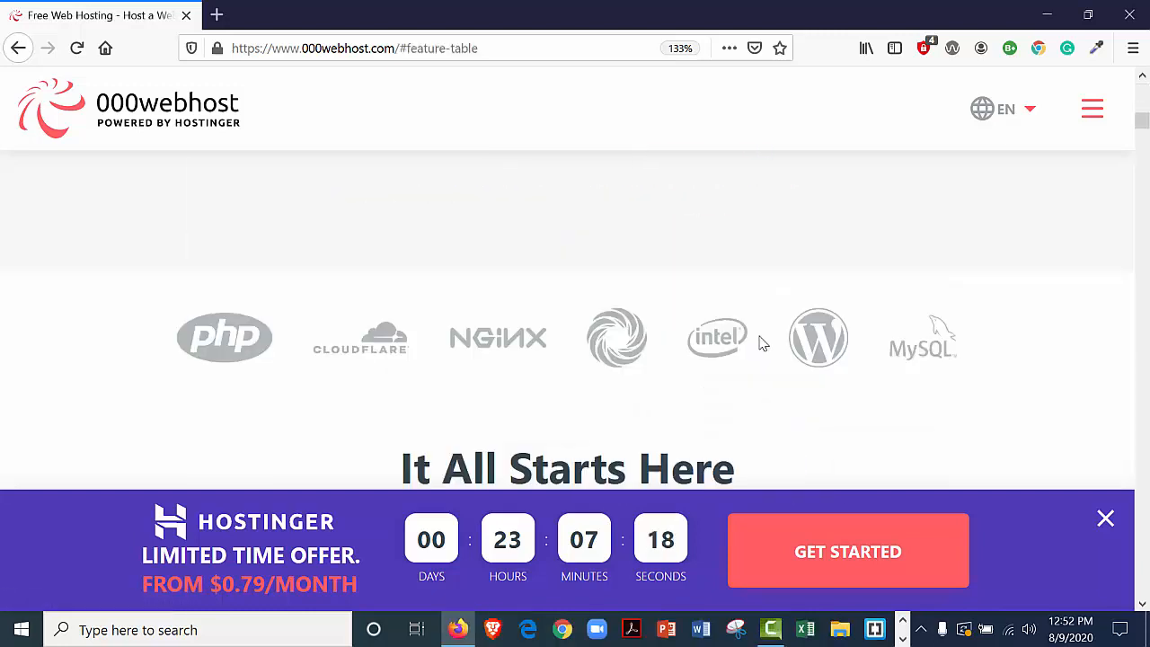
scroll("down", 3)
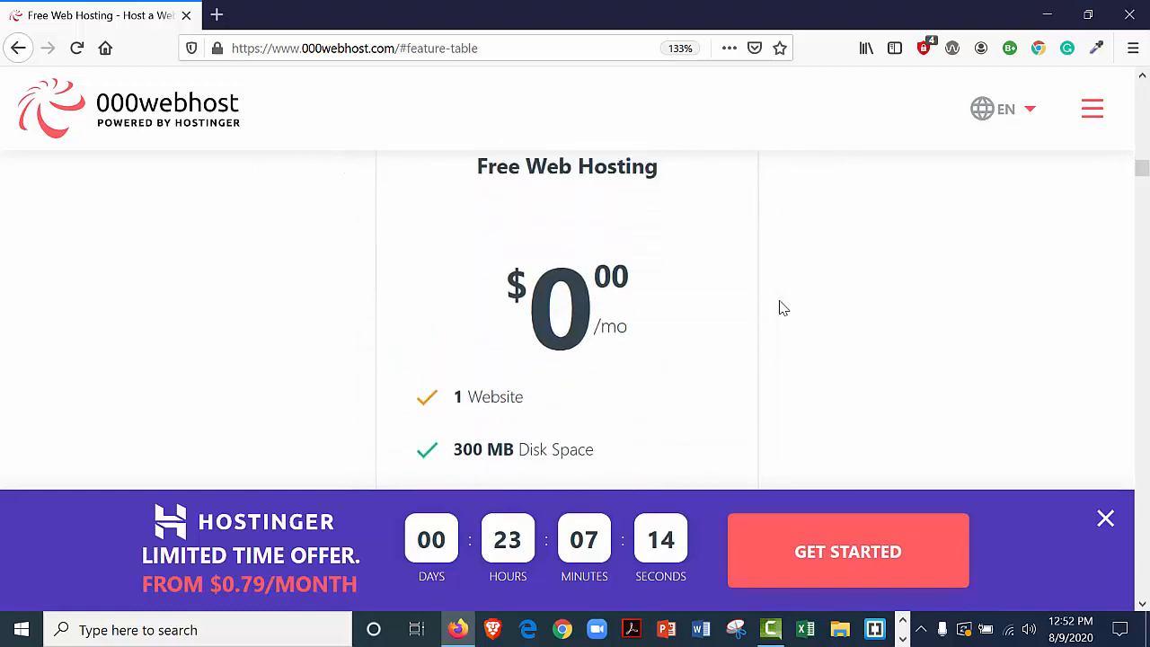
scroll("up", 3)
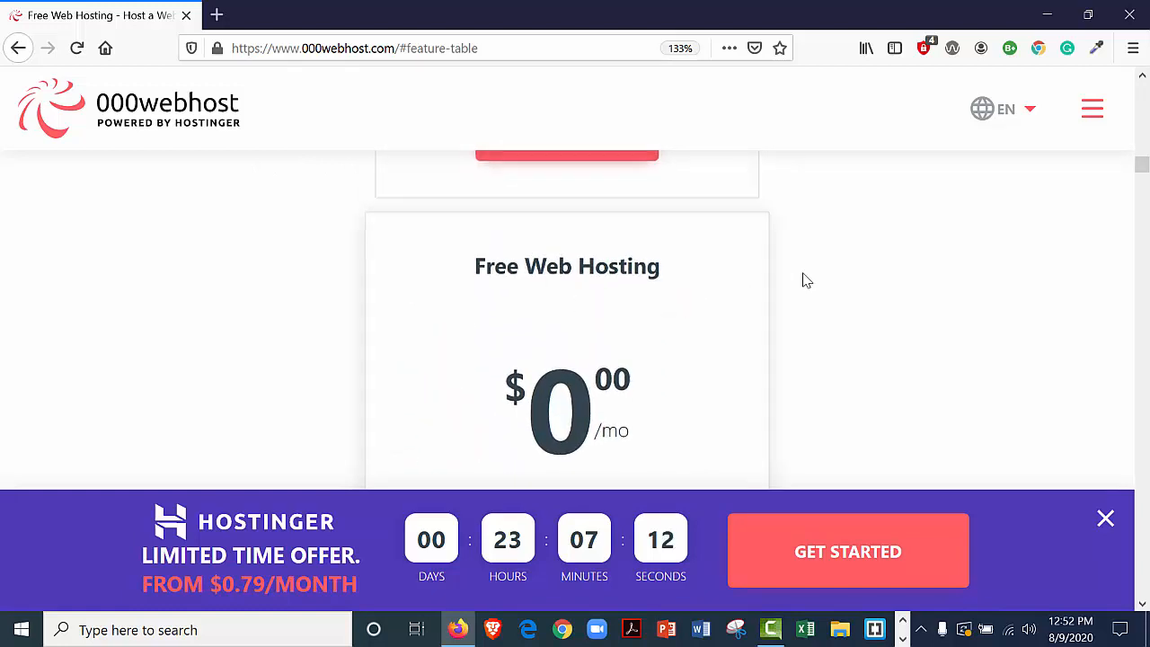
scroll("down", 3)
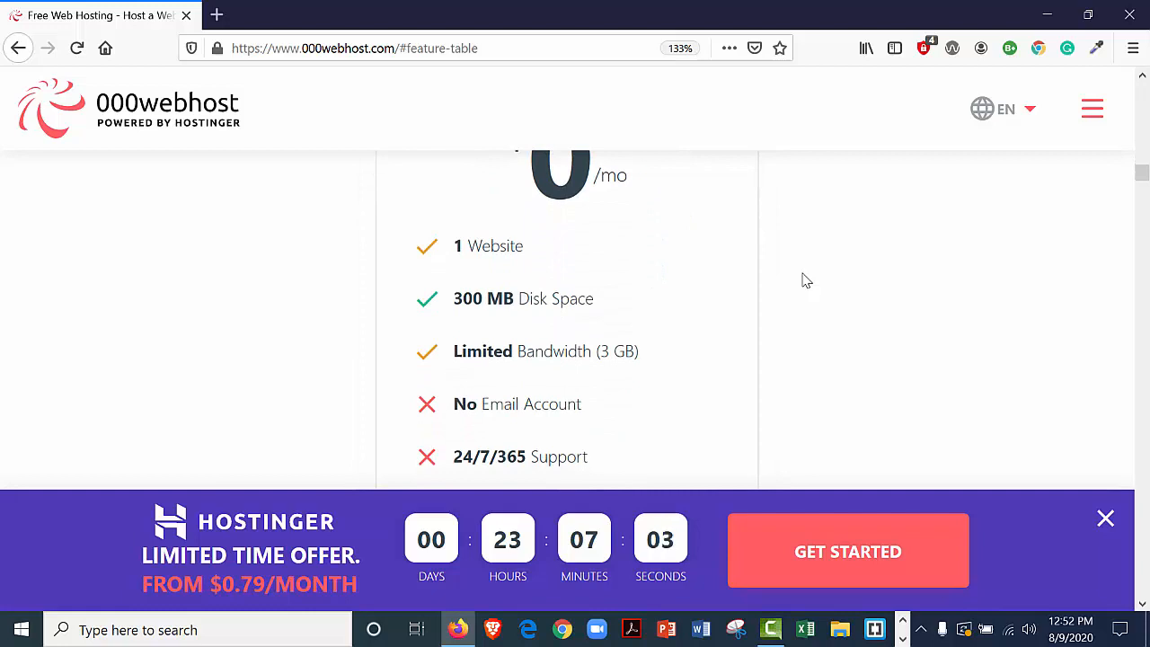
scroll("down", 3)
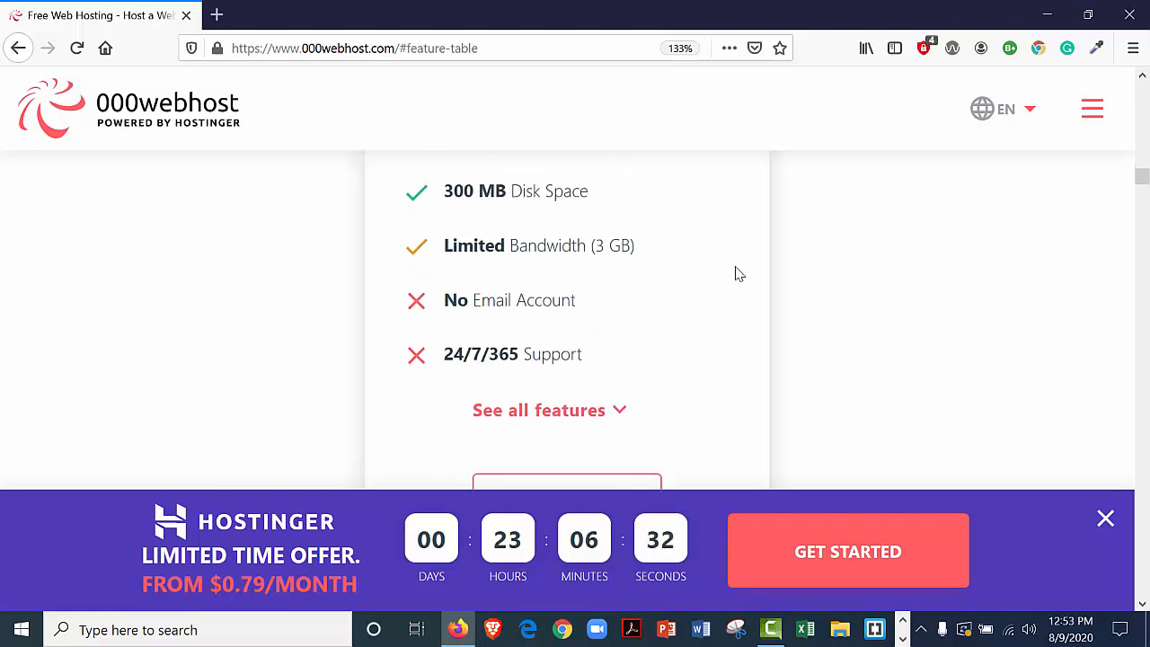
scroll("down", 3)
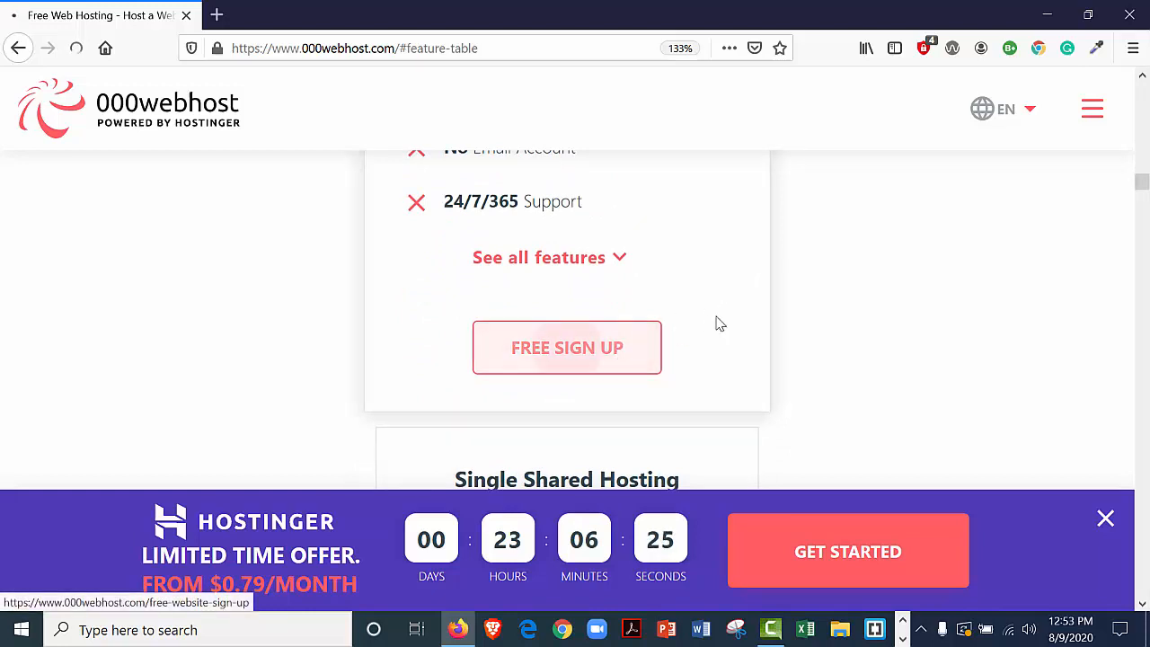
left_click(567, 347)
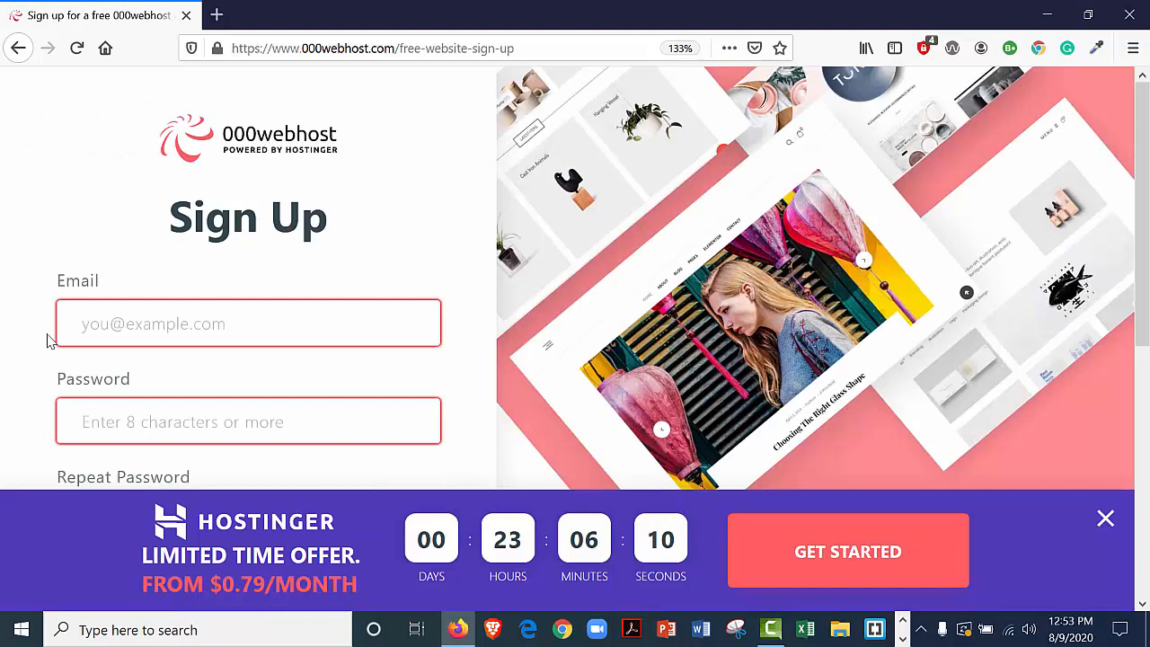
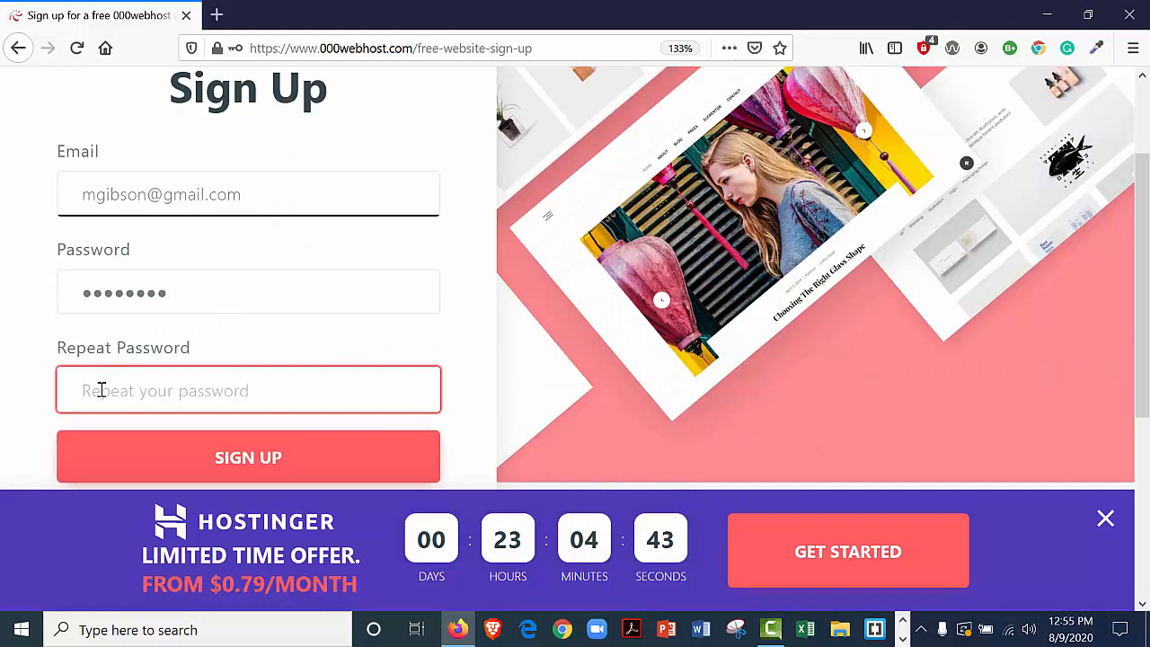
type("password")
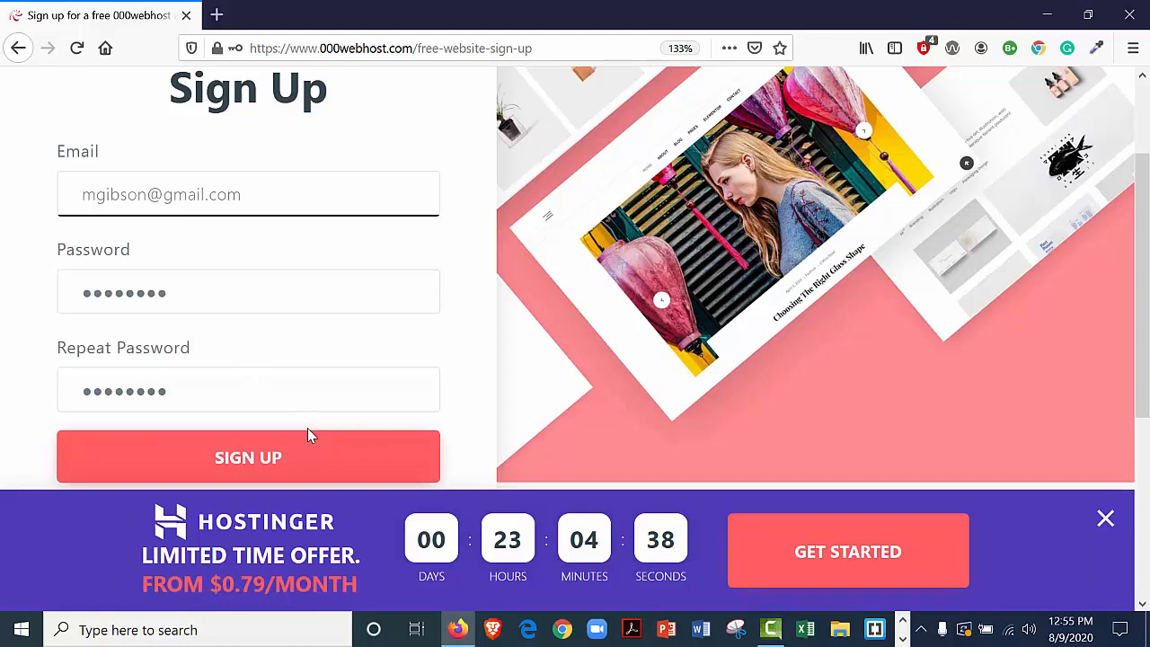
left_click(248, 457)
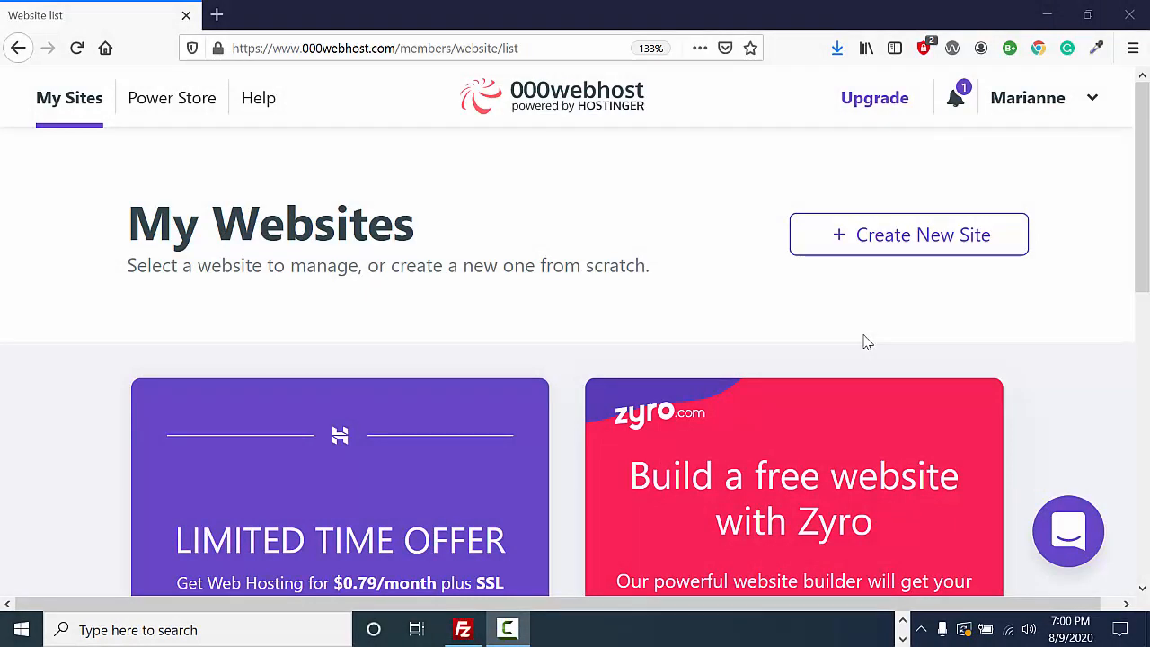
mouse_move(902, 256)
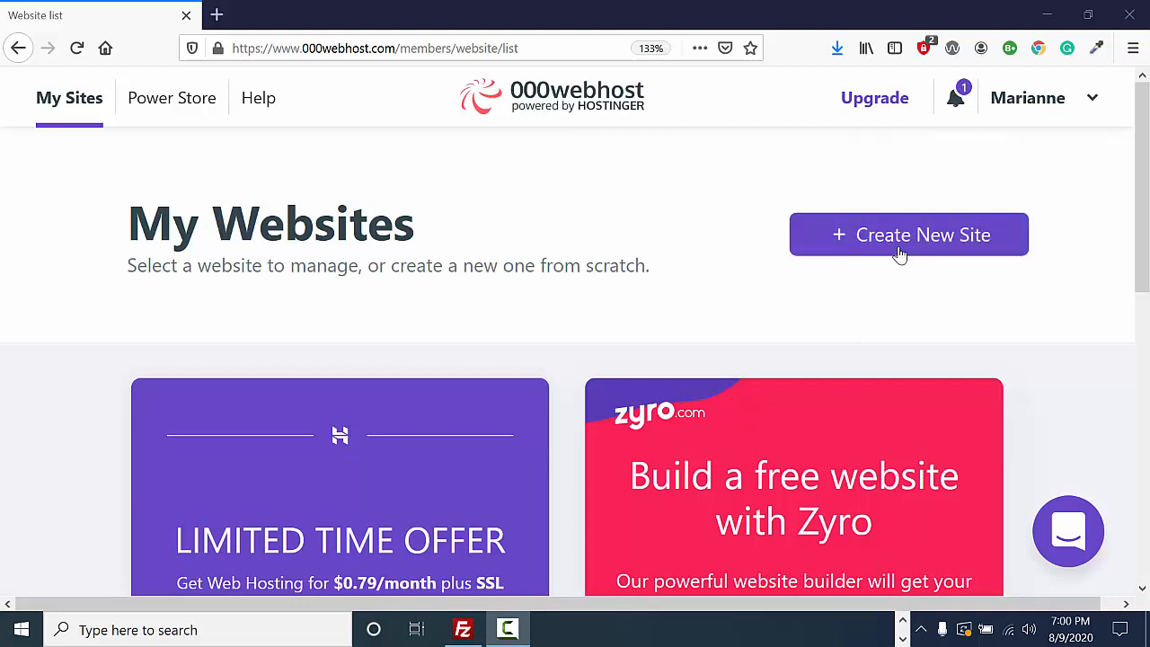
left_click(907, 234)
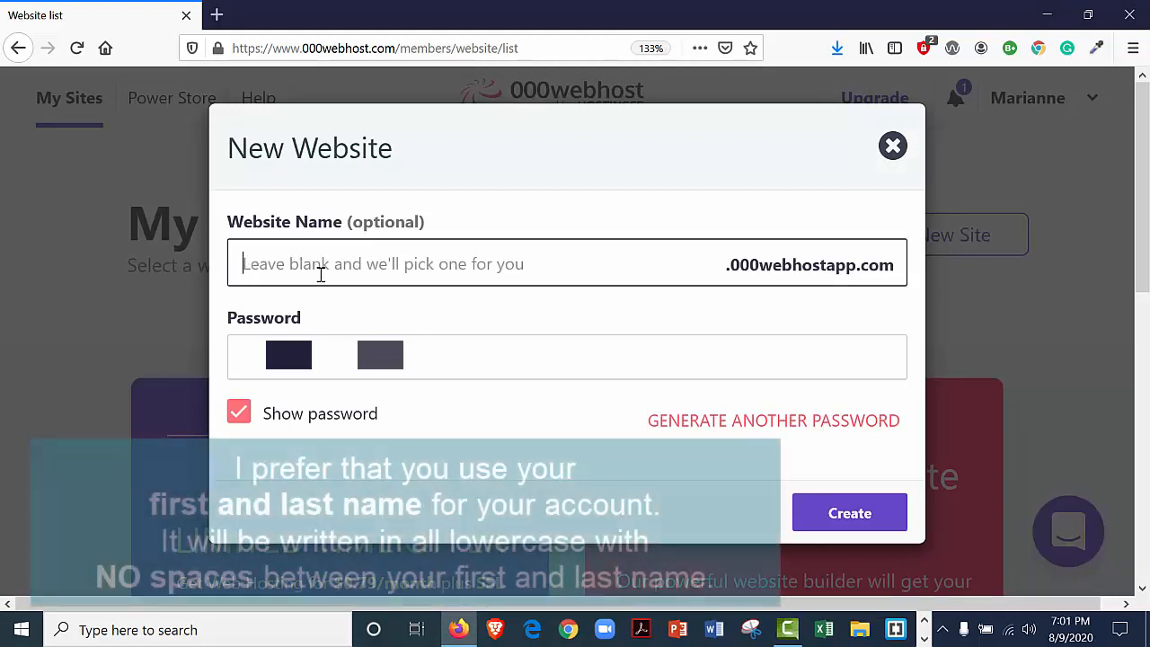
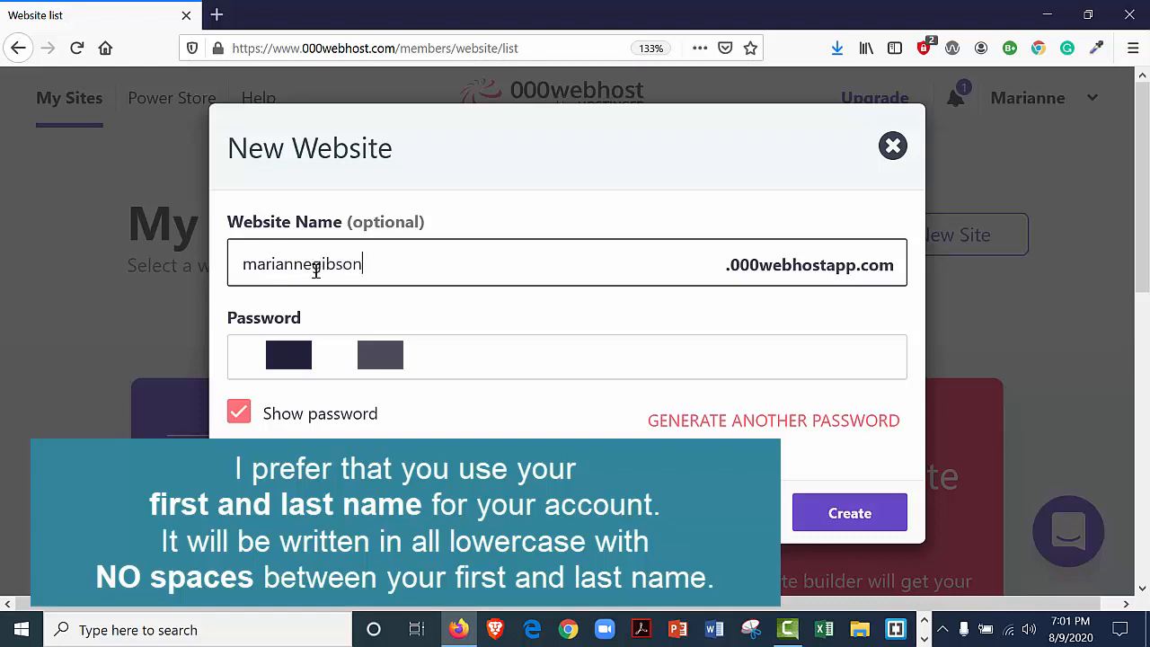
mouse_move(337, 310)
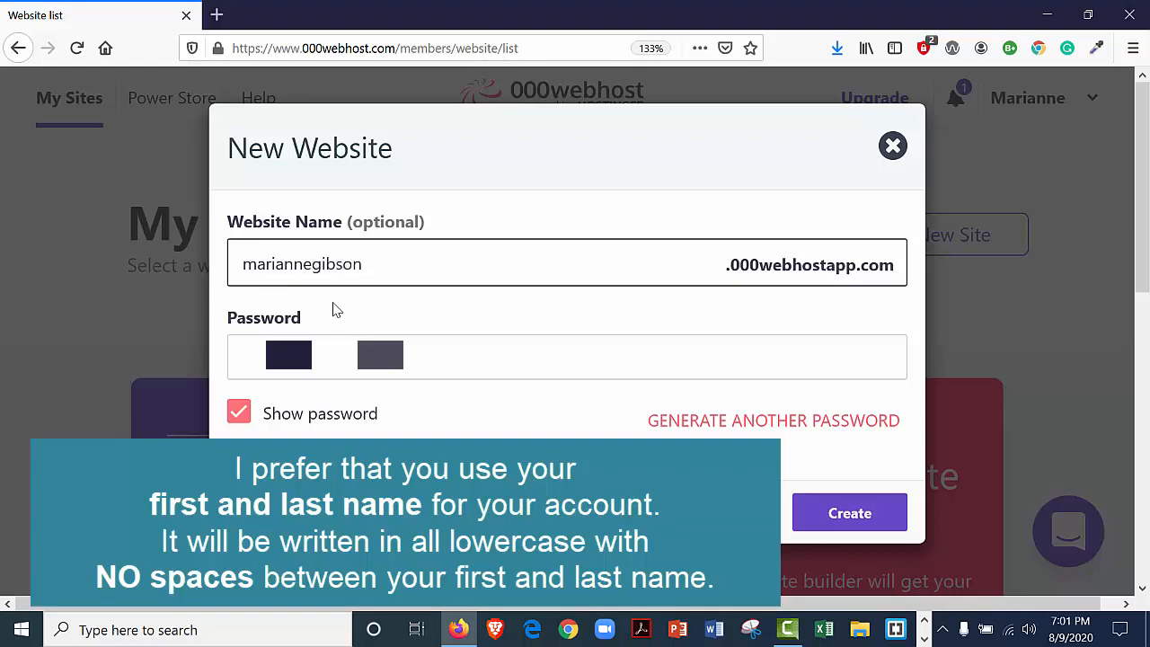
mouse_move(719, 274)
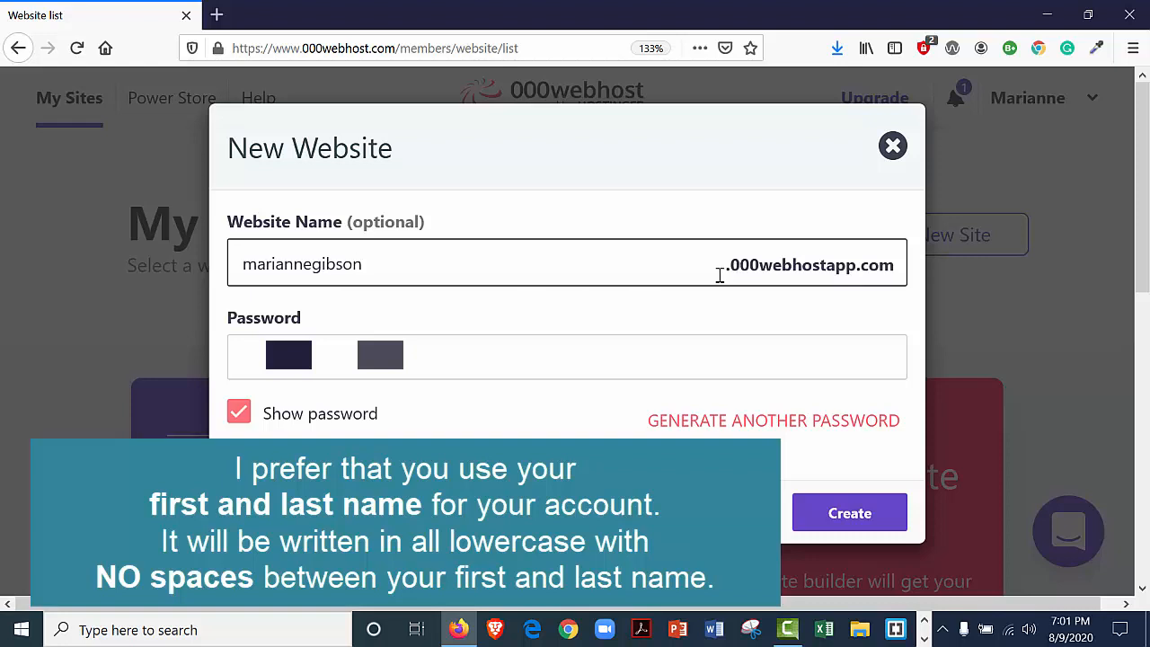
mouse_move(882, 321)
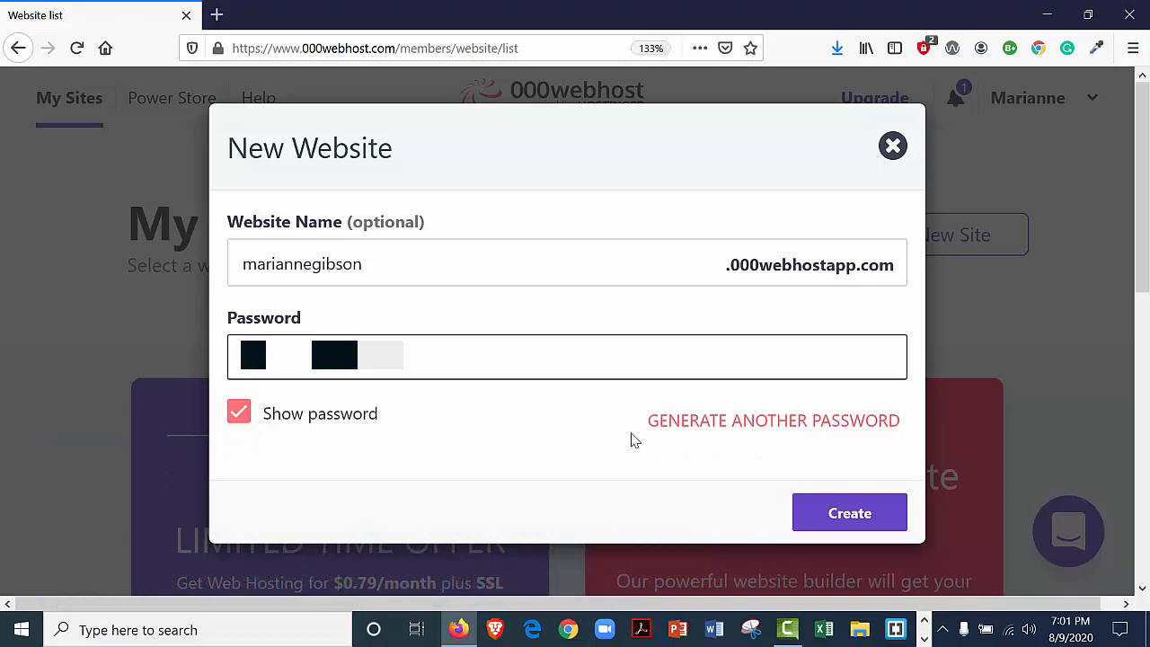
mouse_move(849, 513)
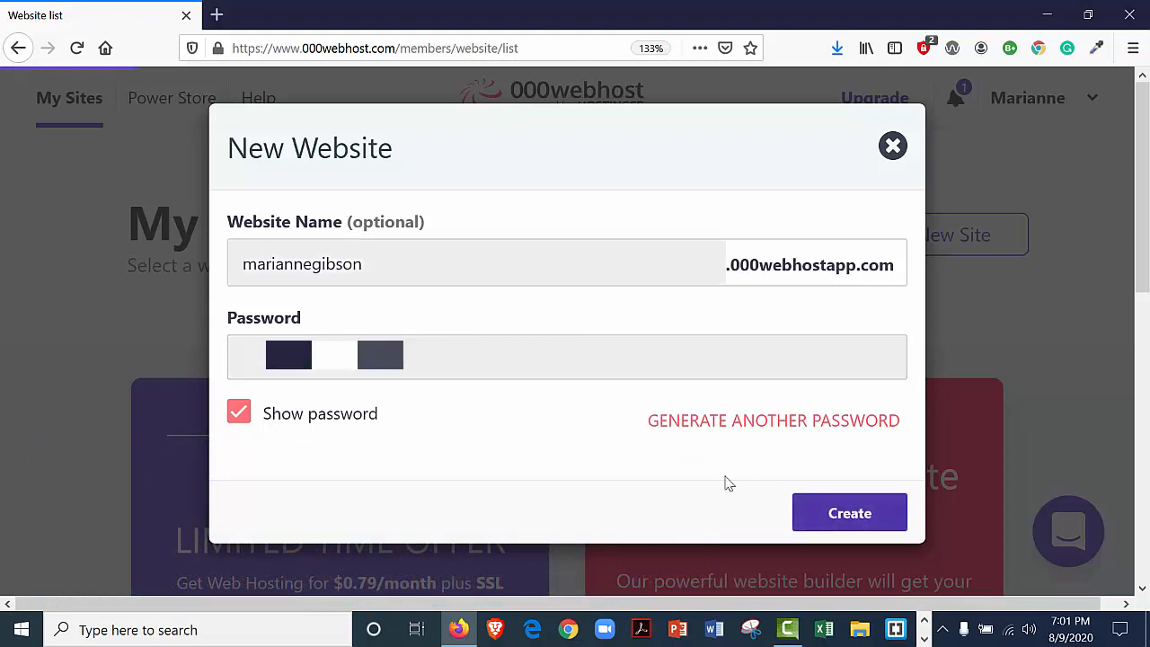
left_click(773, 420)
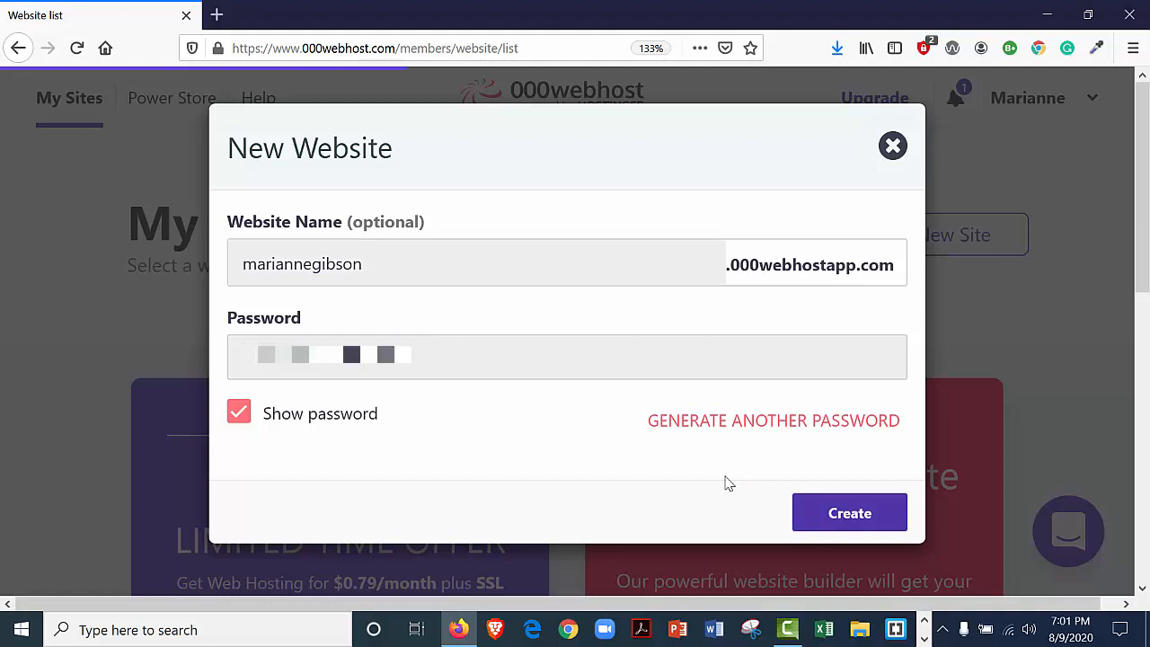
left_click(849, 512)
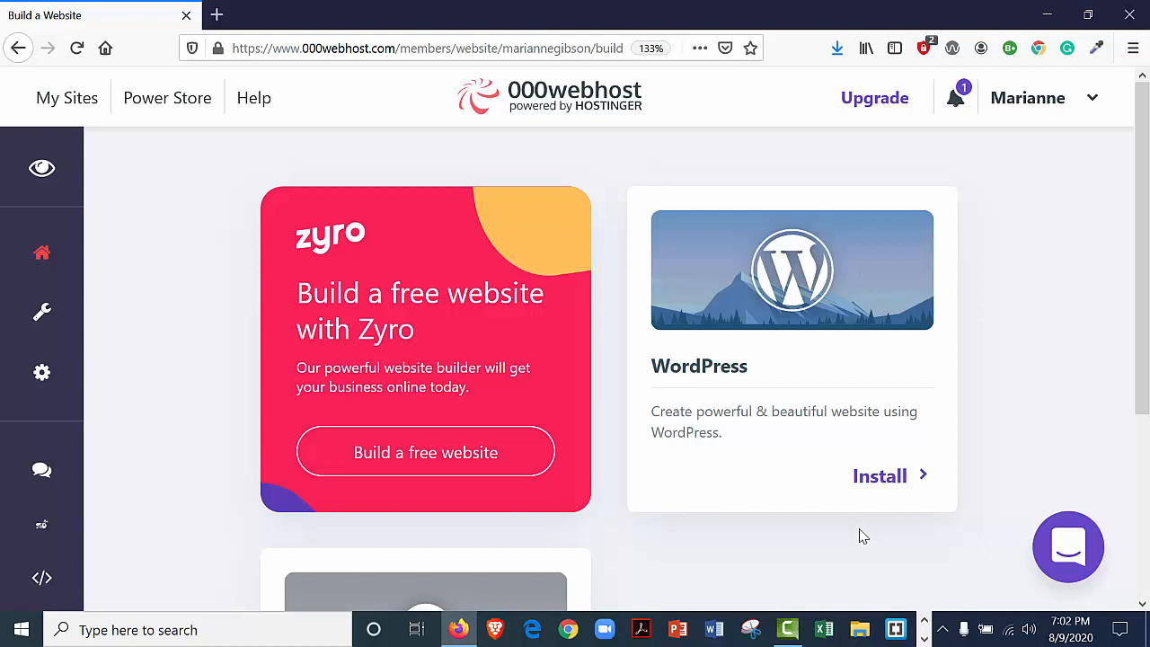
mouse_move(585, 201)
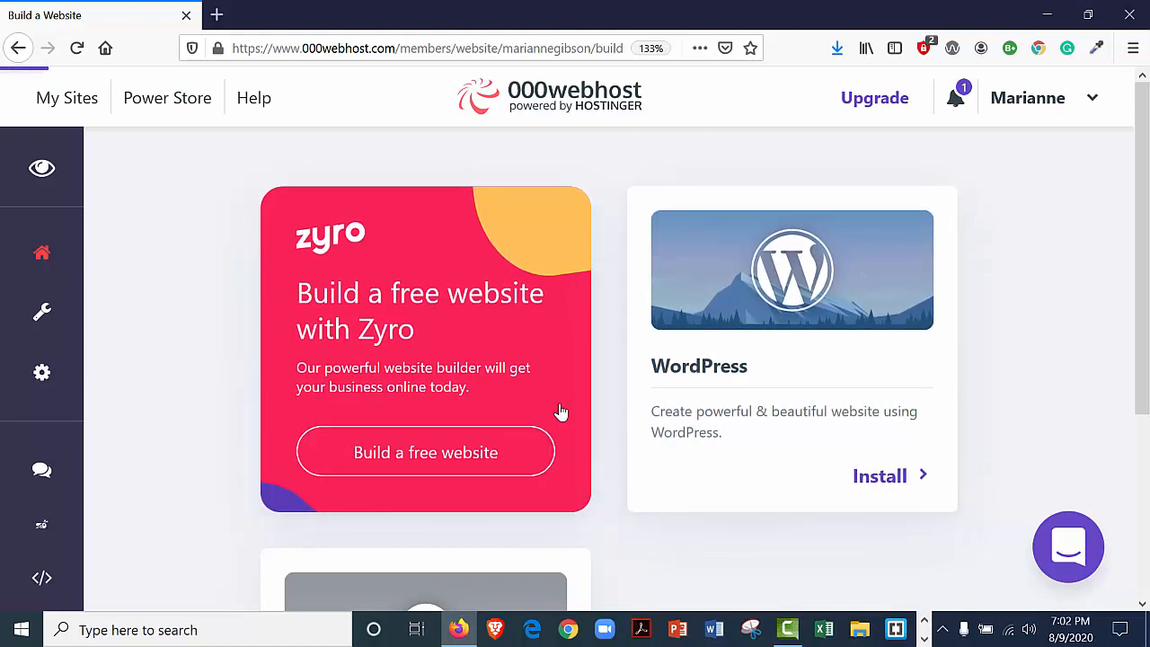
scroll("down", 3)
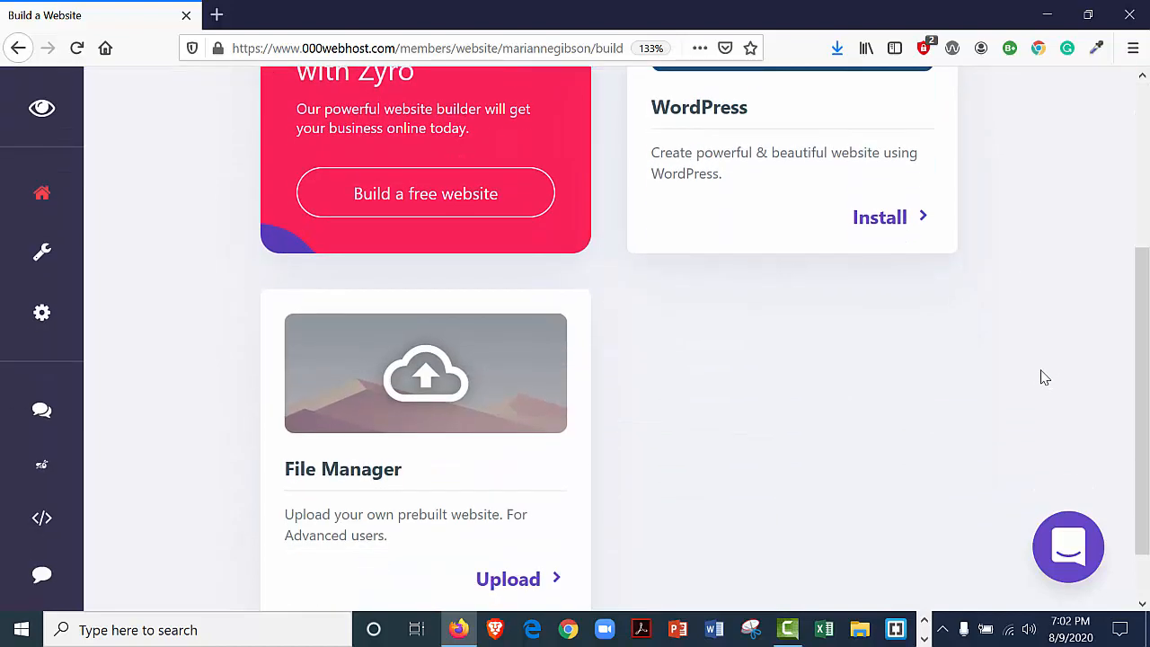
scroll("up", 3)
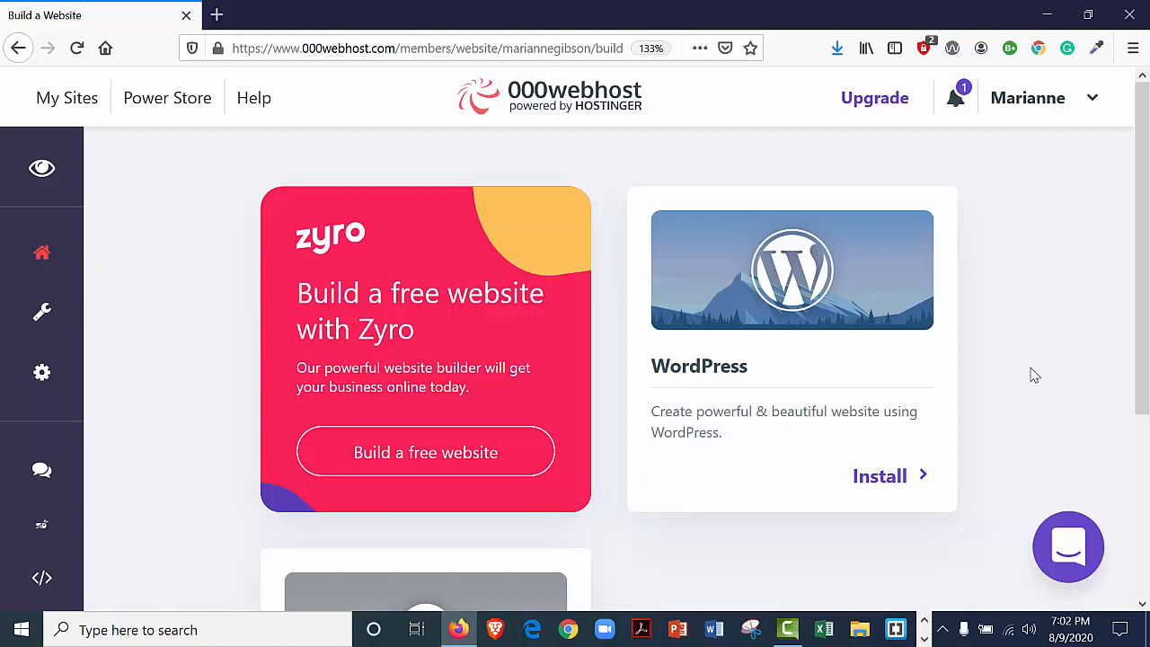
mouse_move(41, 169)
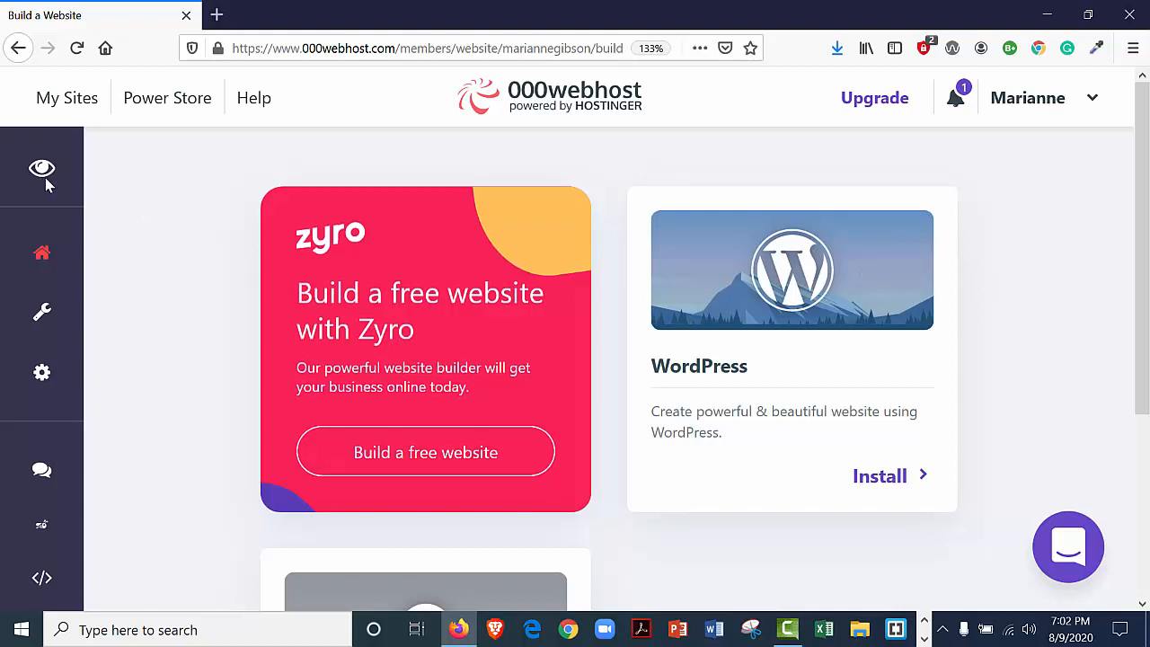
mouse_move(45, 184)
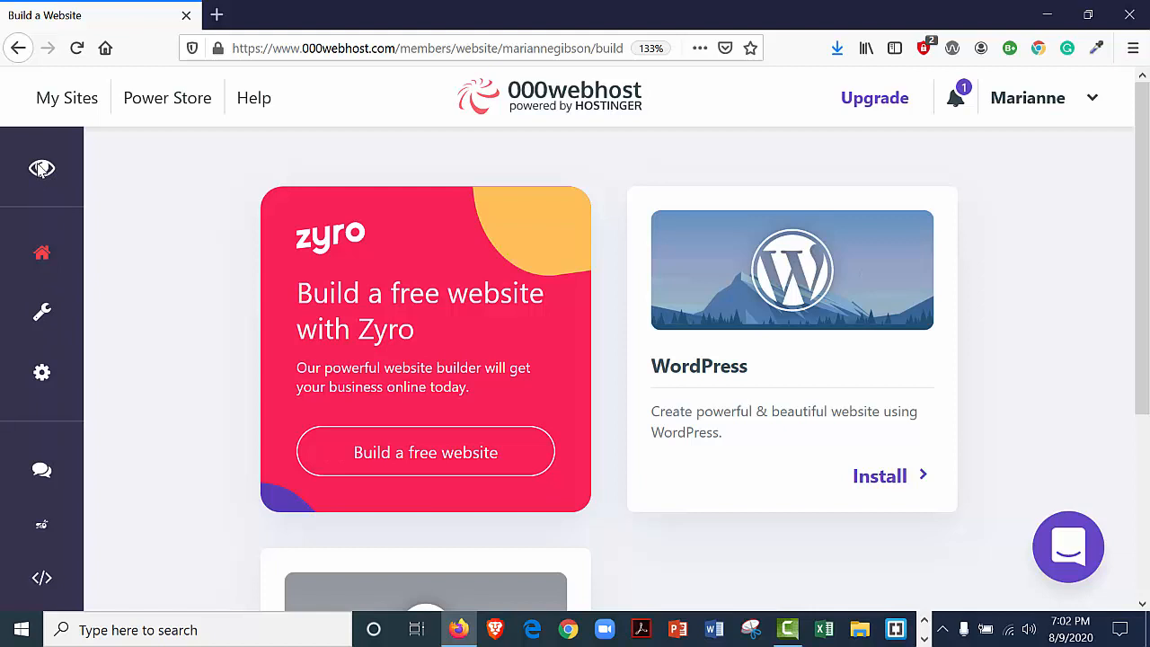
mouse_move(41, 311)
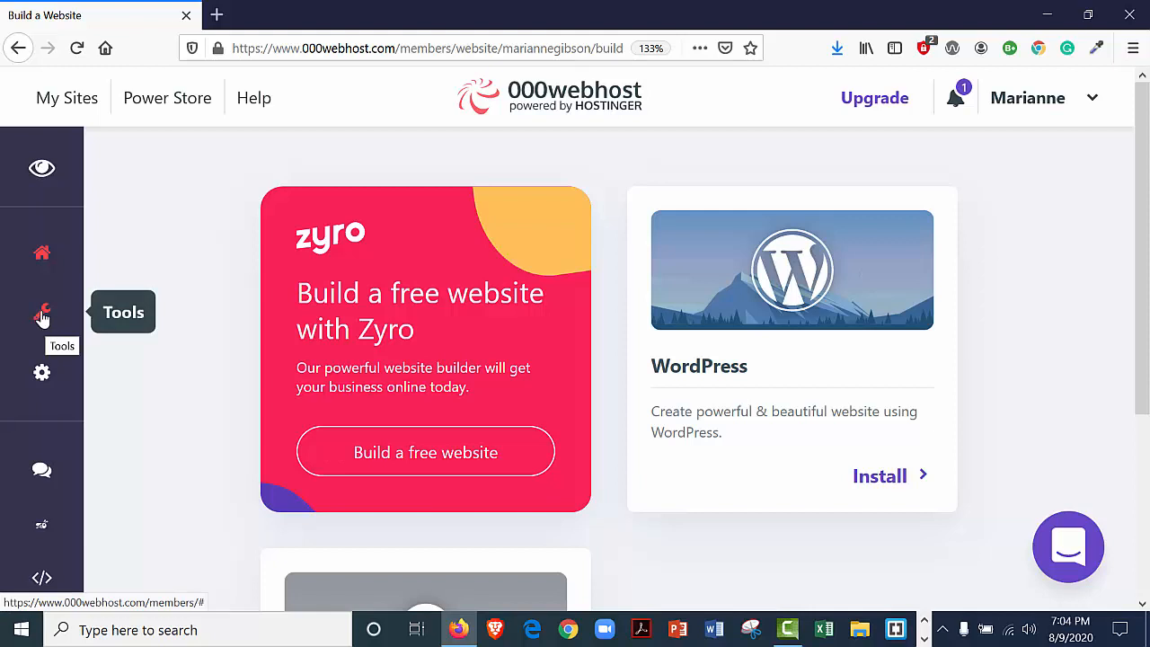
Open File Manager from the Tools sidebar menu.
left_click(41, 312)
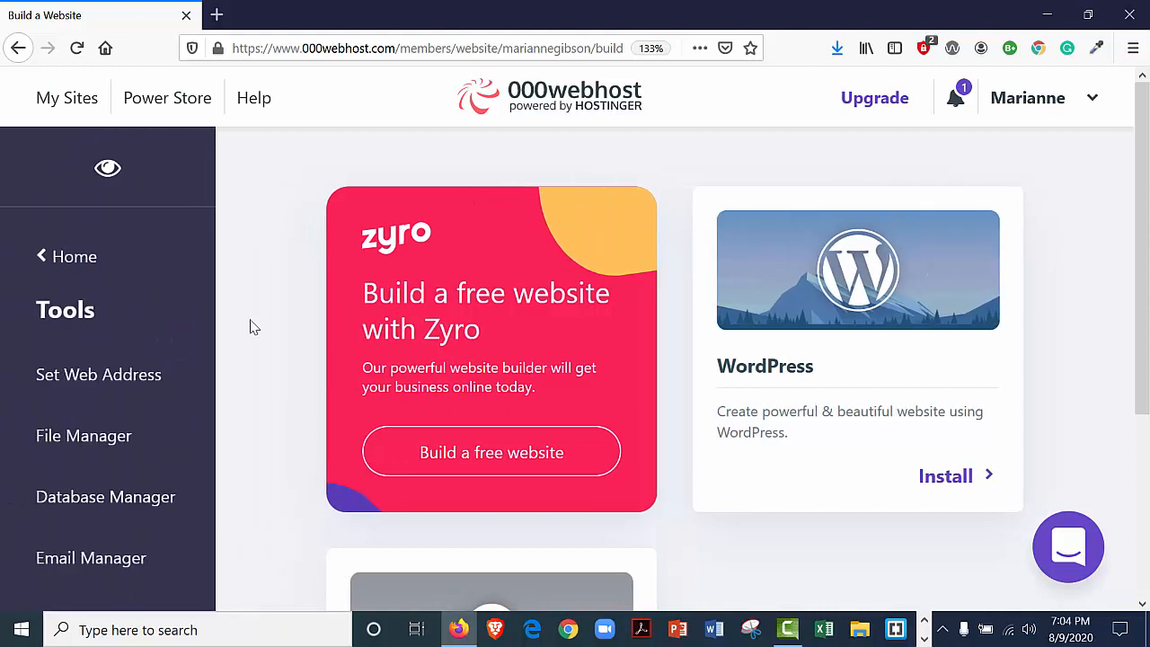
scroll("down", 3)
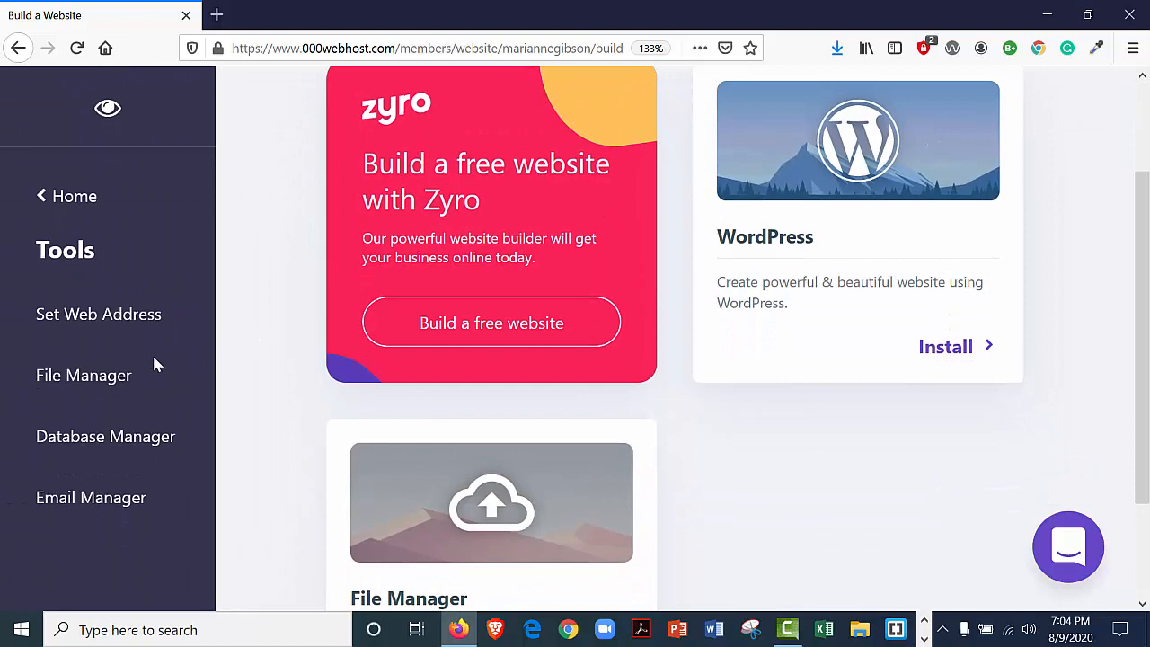
mouse_move(84, 376)
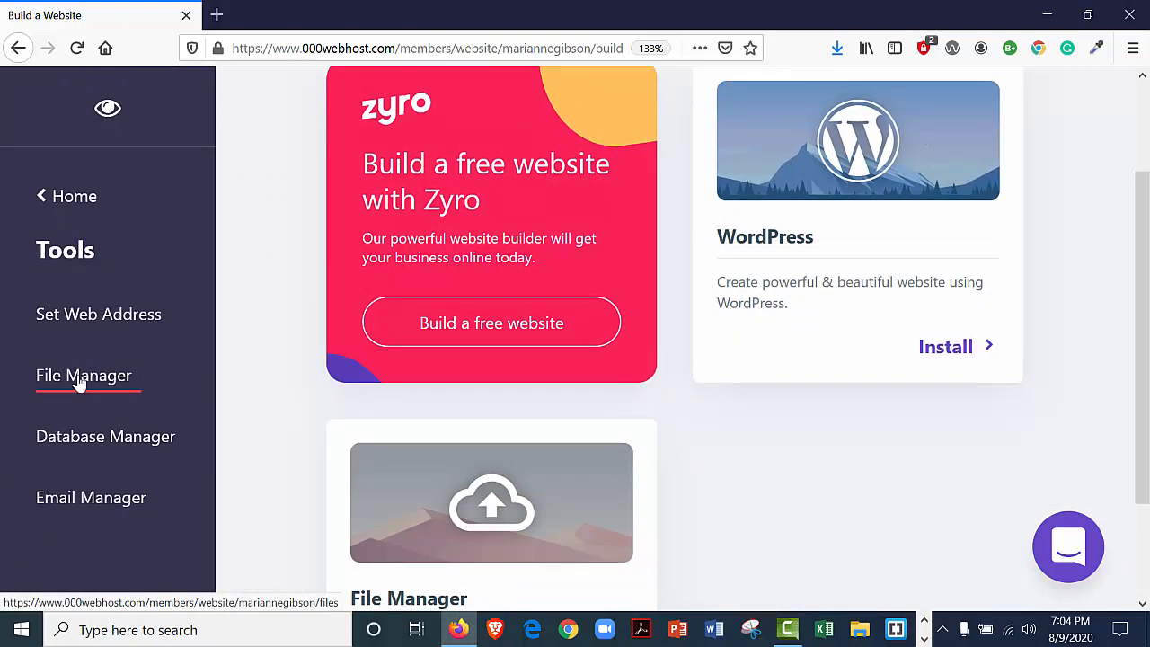
left_click(83, 376)
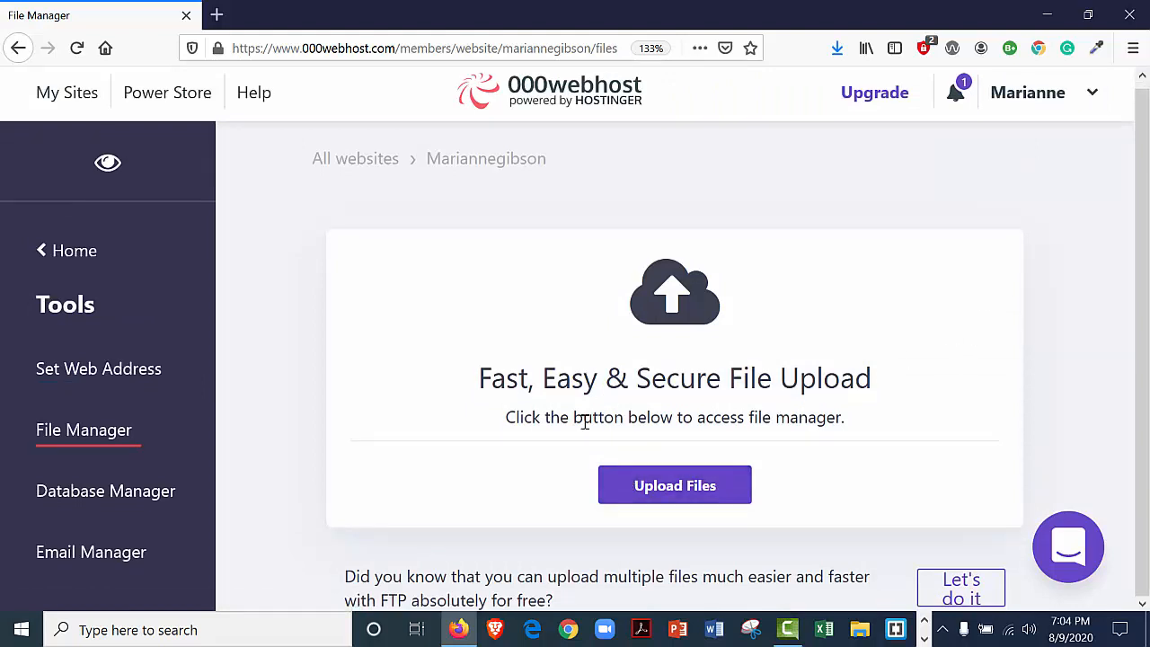
mouse_move(695, 440)
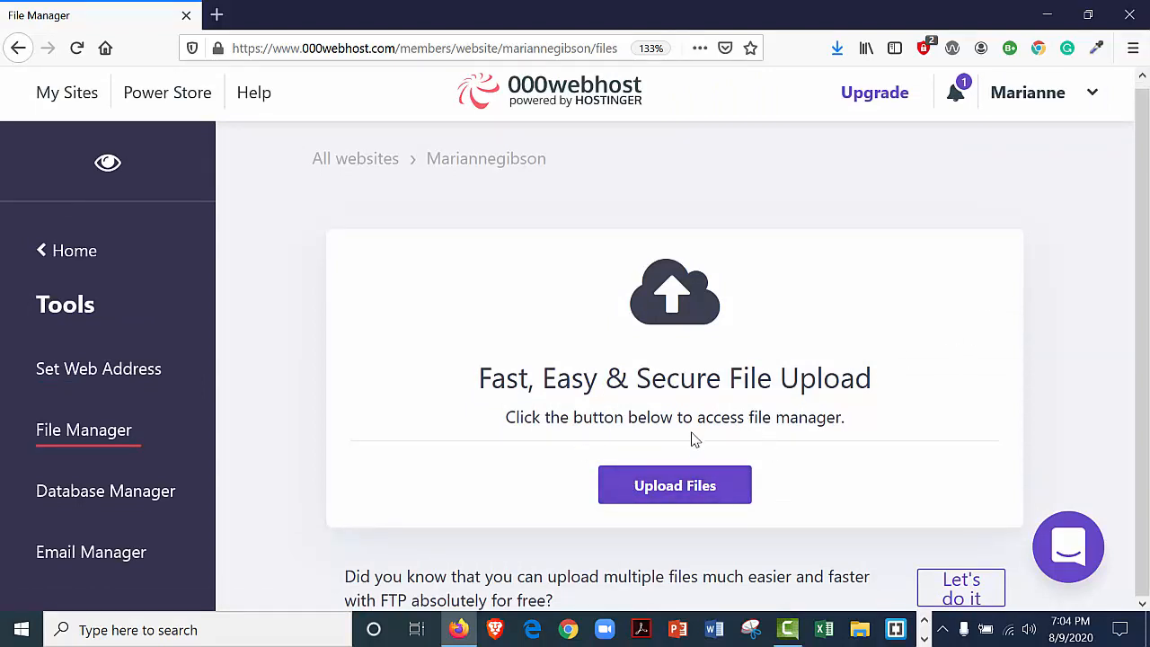
mouse_move(604, 122)
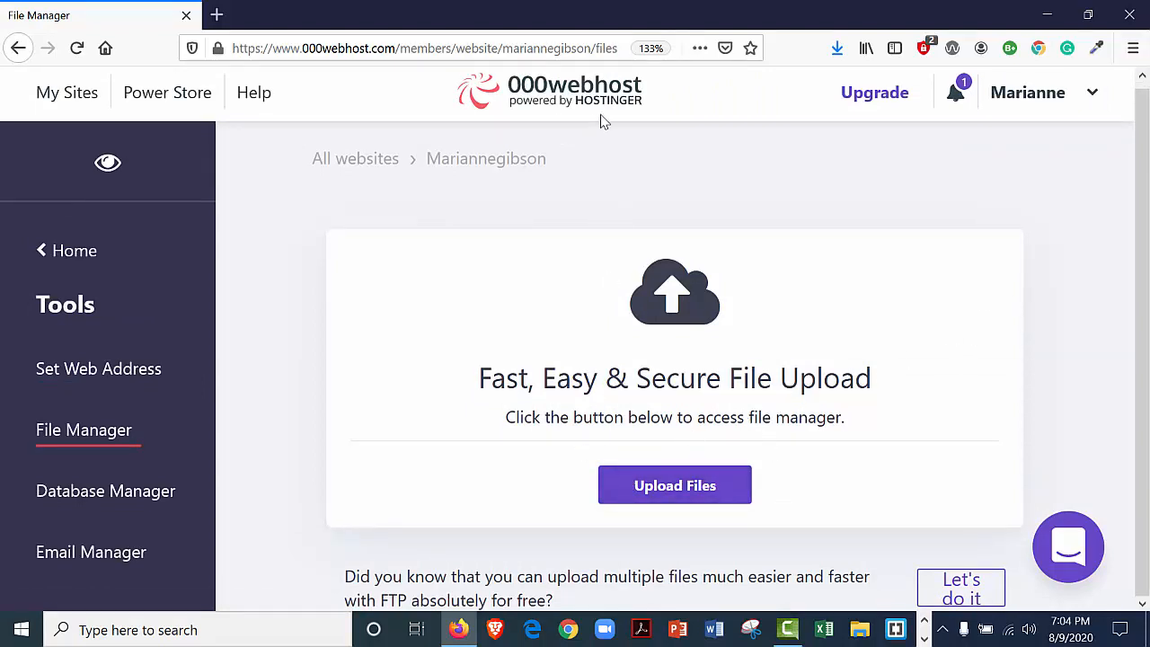
mouse_move(528, 305)
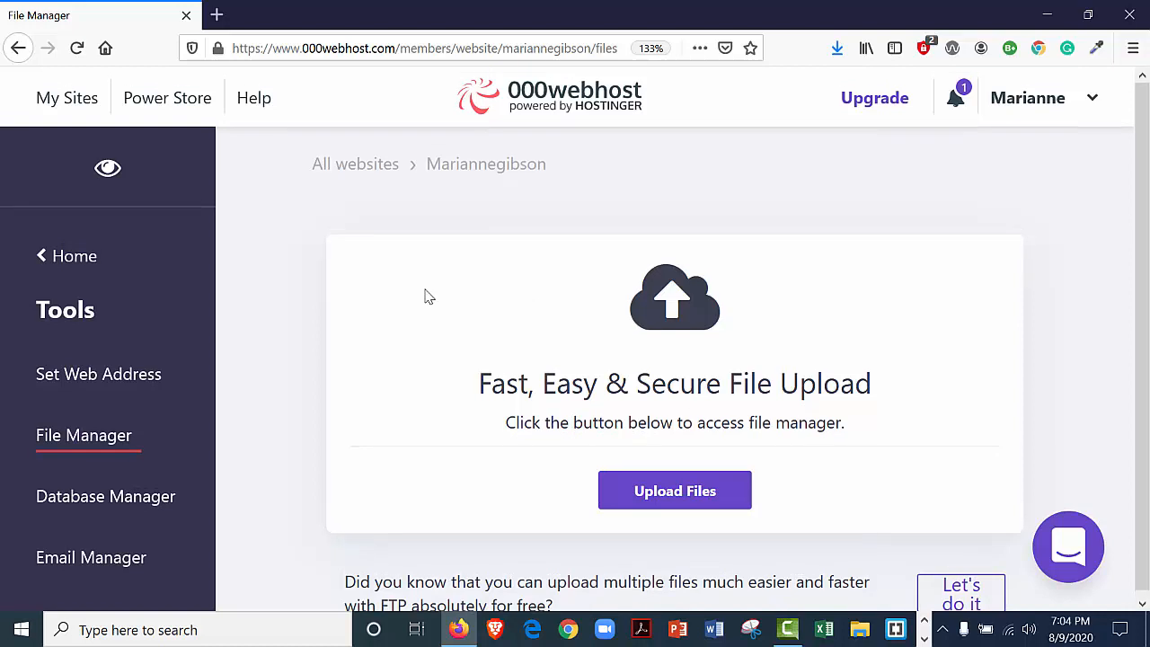
mouse_move(391, 187)
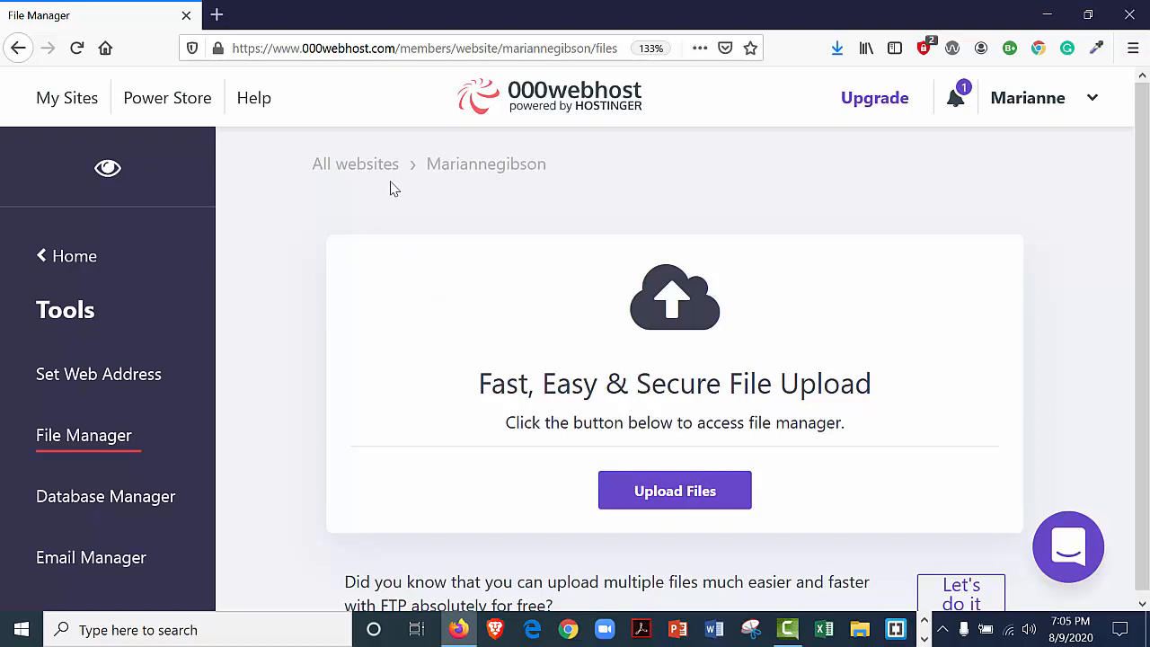
mouse_move(66, 97)
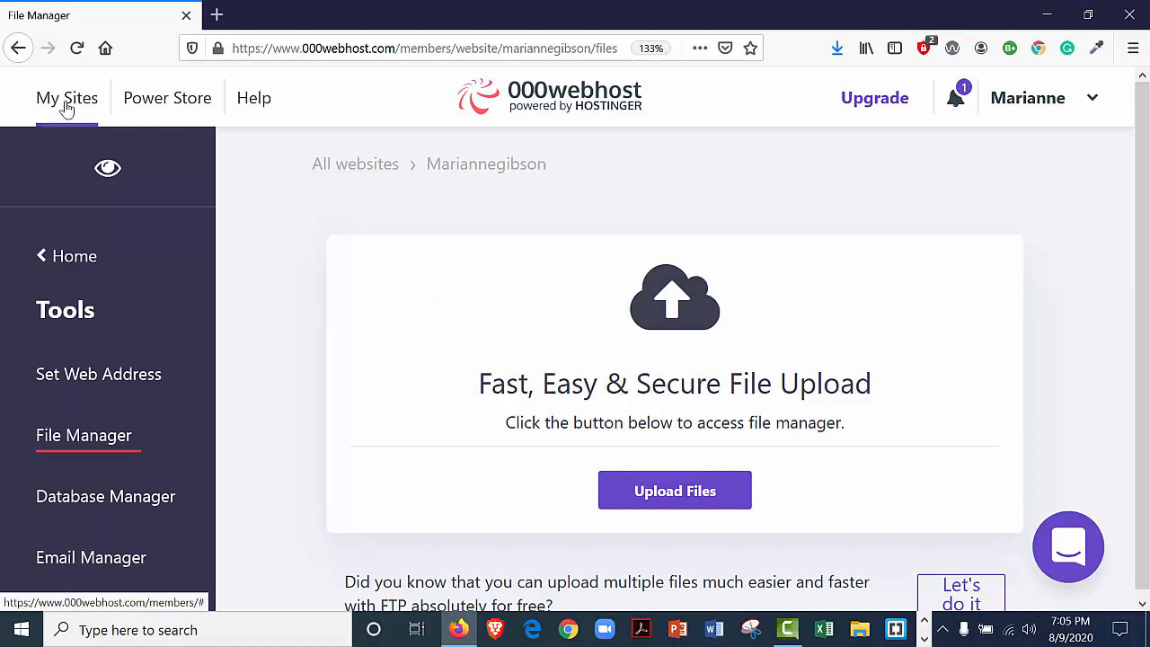
left_click(67, 97)
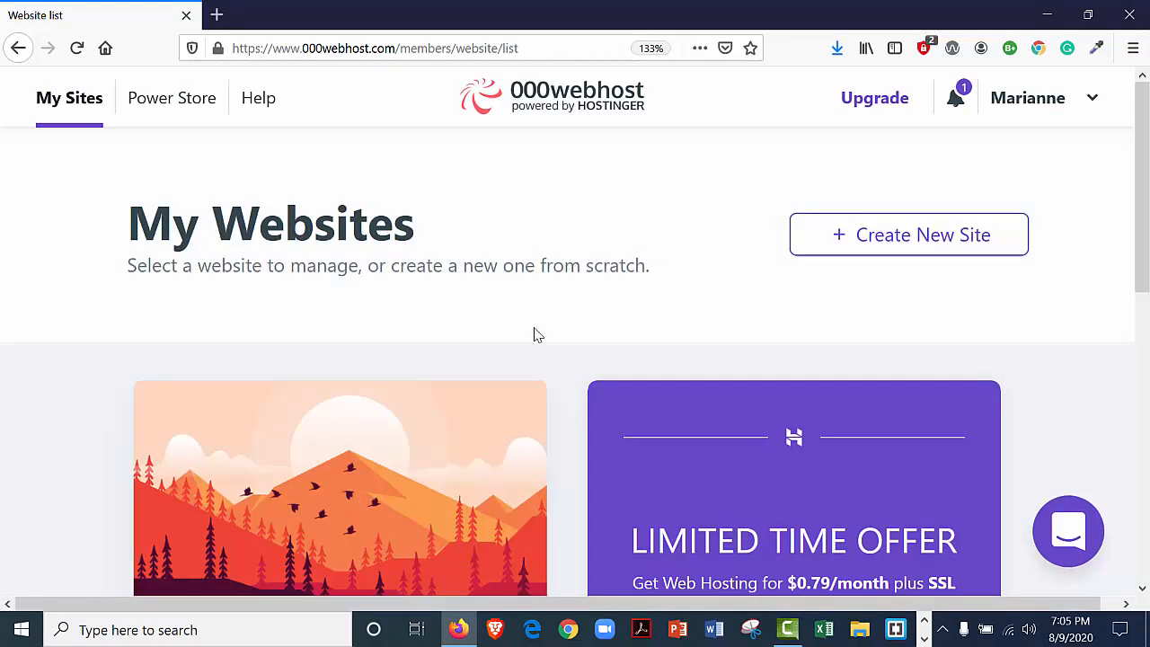
scroll("down", 3)
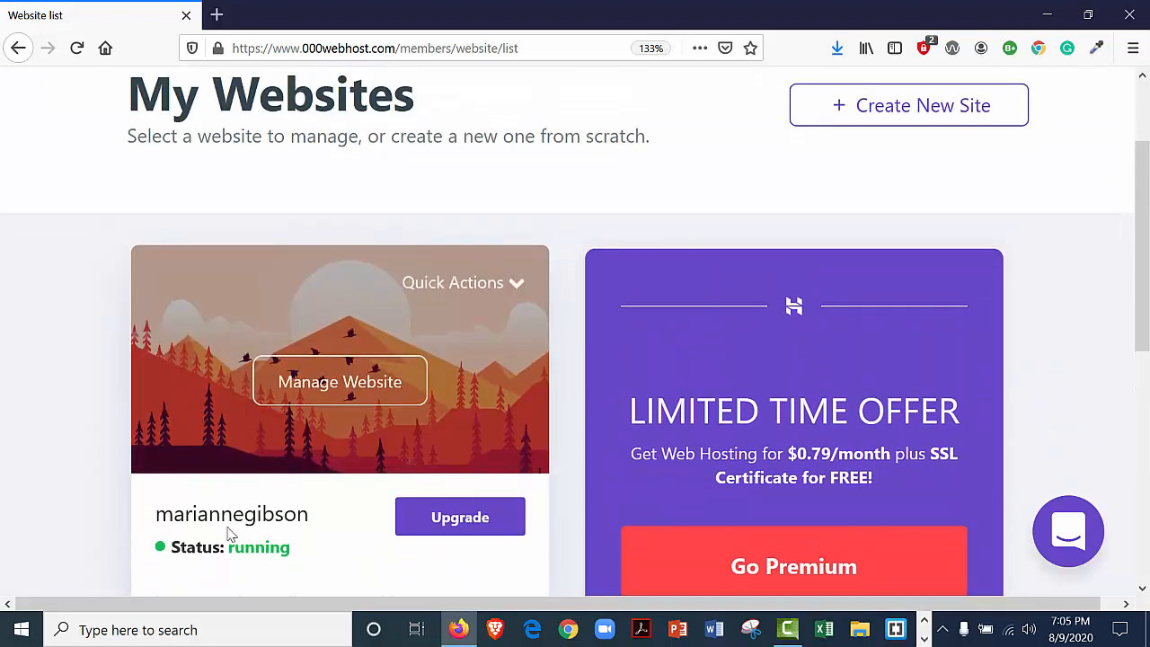
scroll("down", 3)
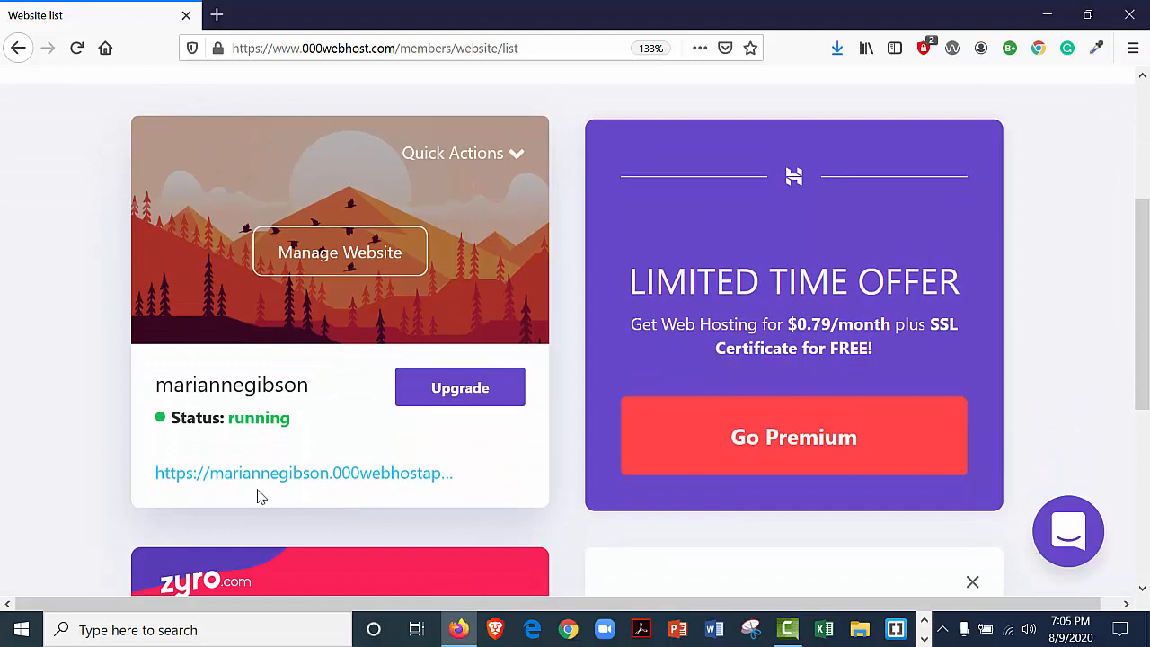
mouse_move(328, 492)
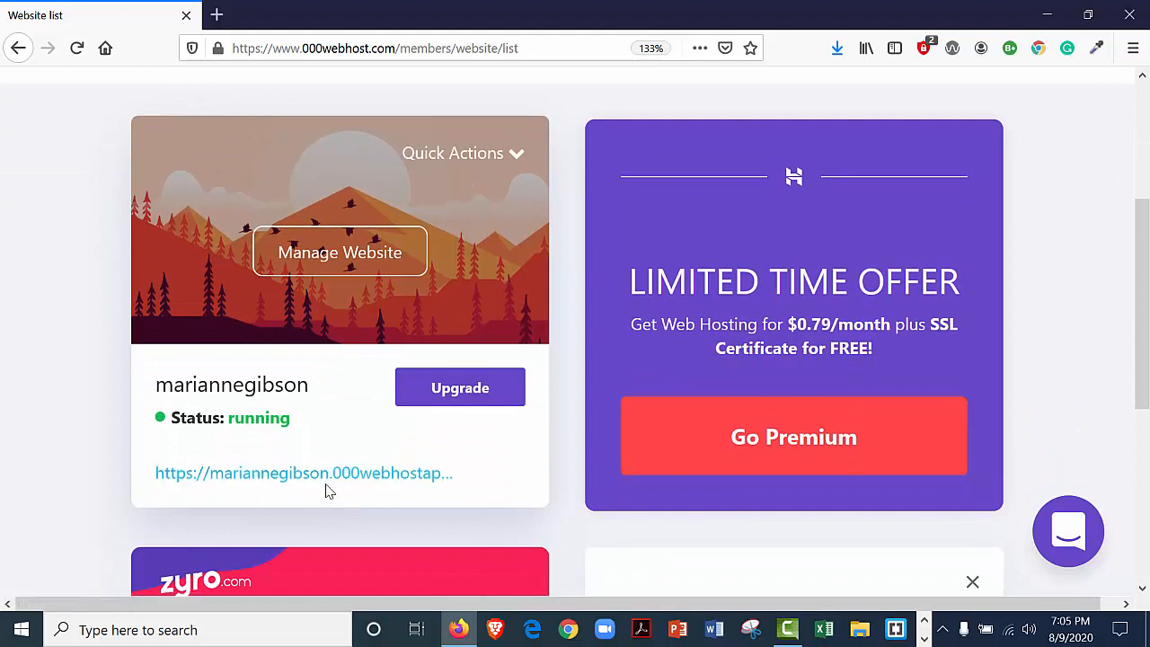
mouse_move(394, 485)
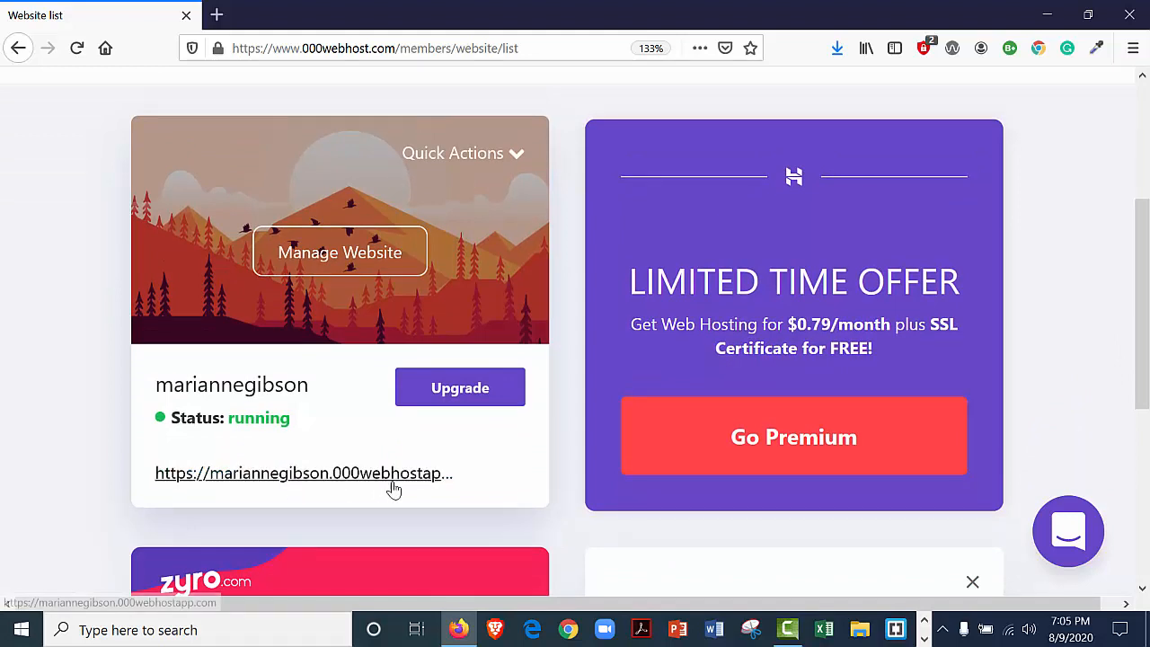
mouse_move(306, 476)
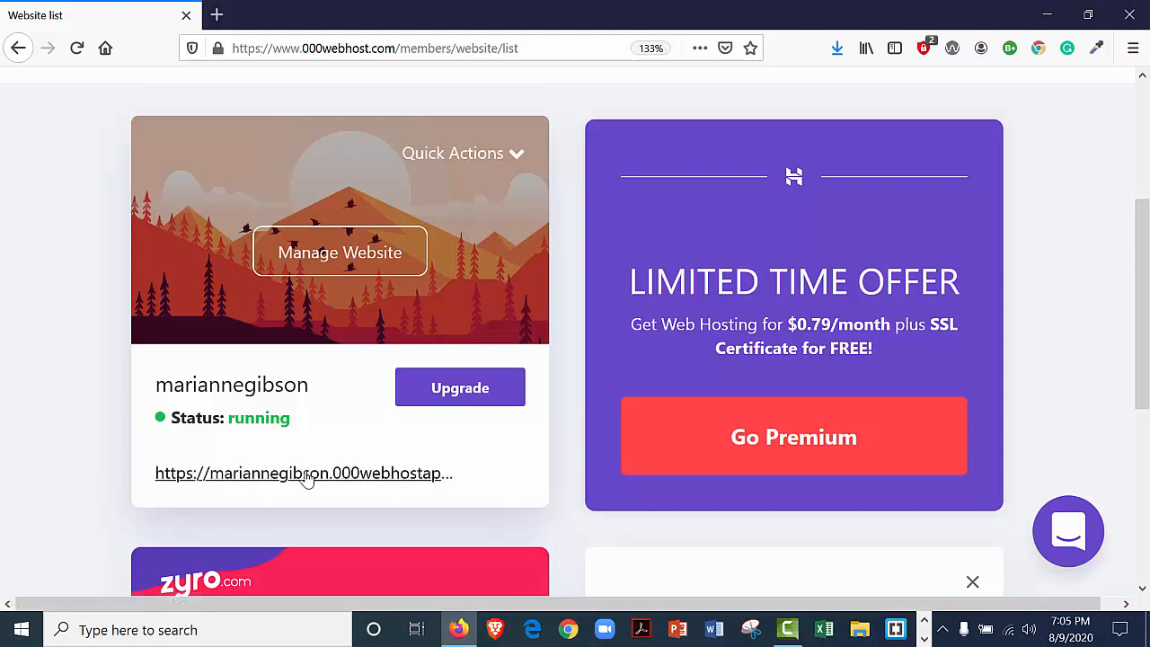
mouse_move(303, 472)
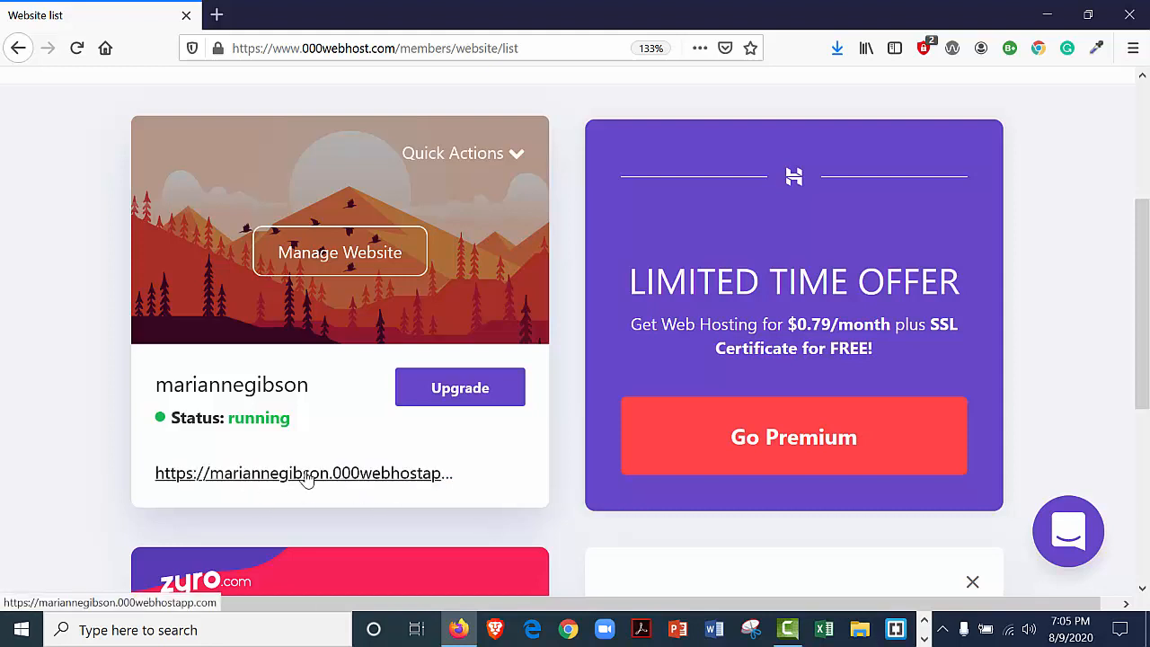
left_click(303, 472)
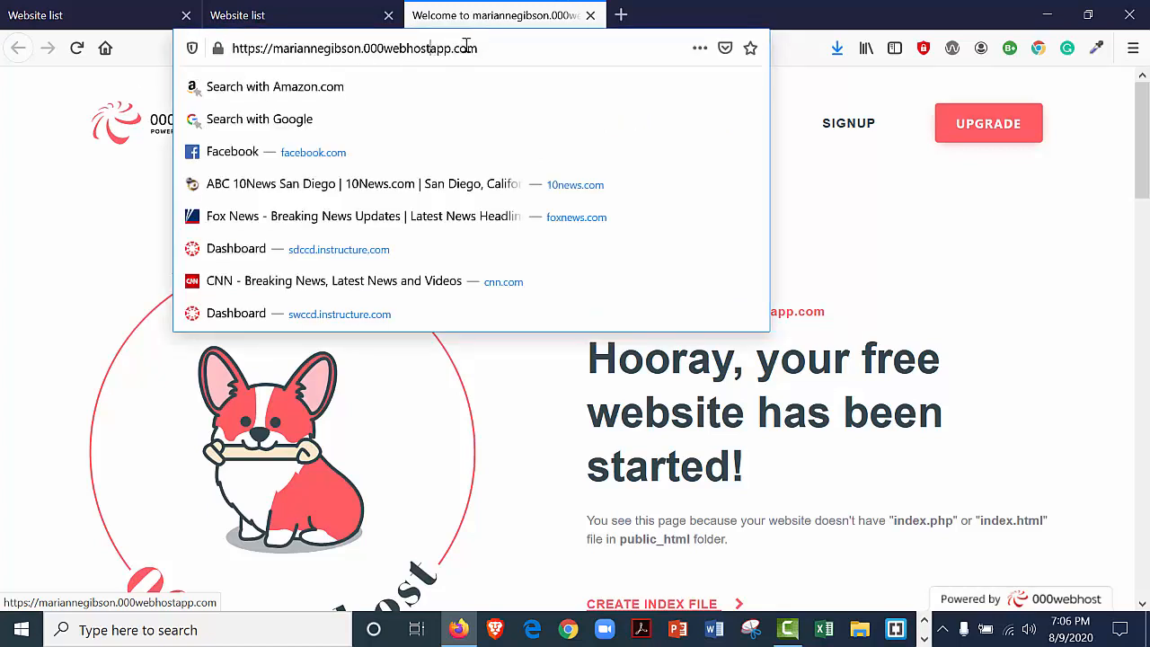
right_click(353, 47)
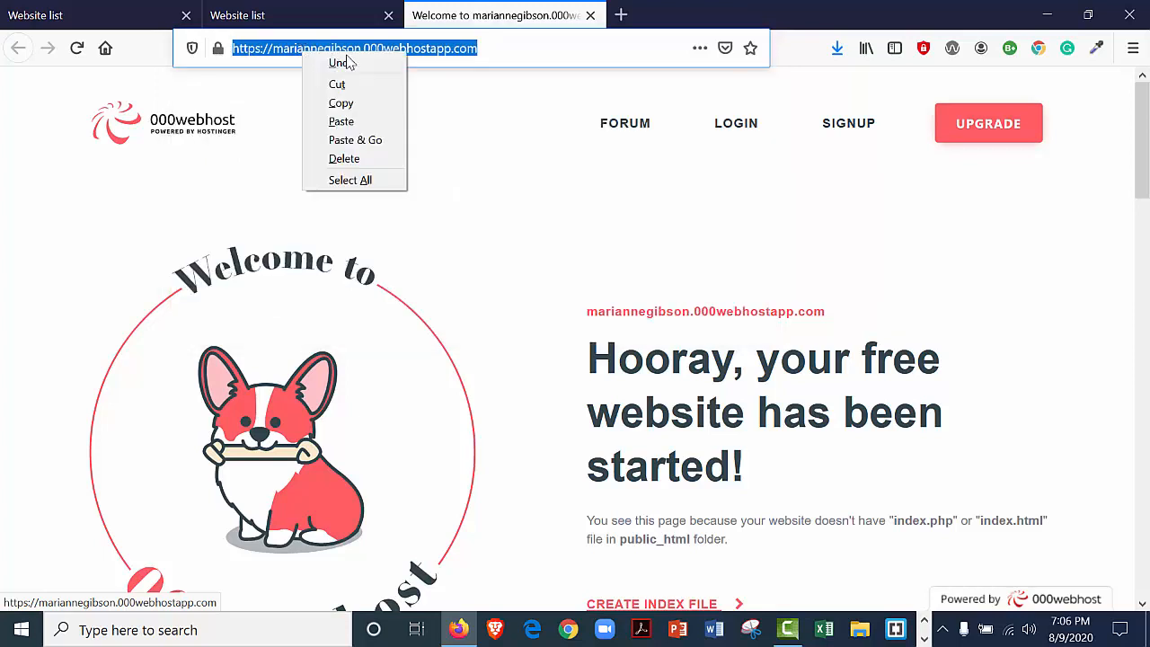
mouse_move(340, 103)
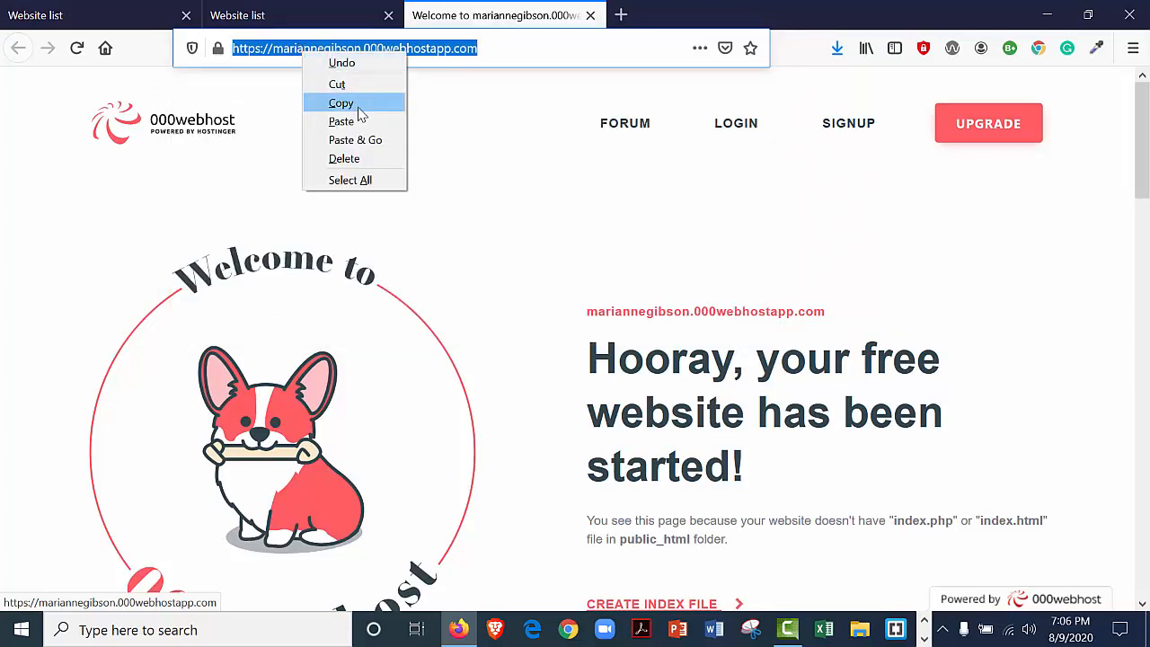
left_click(341, 102)
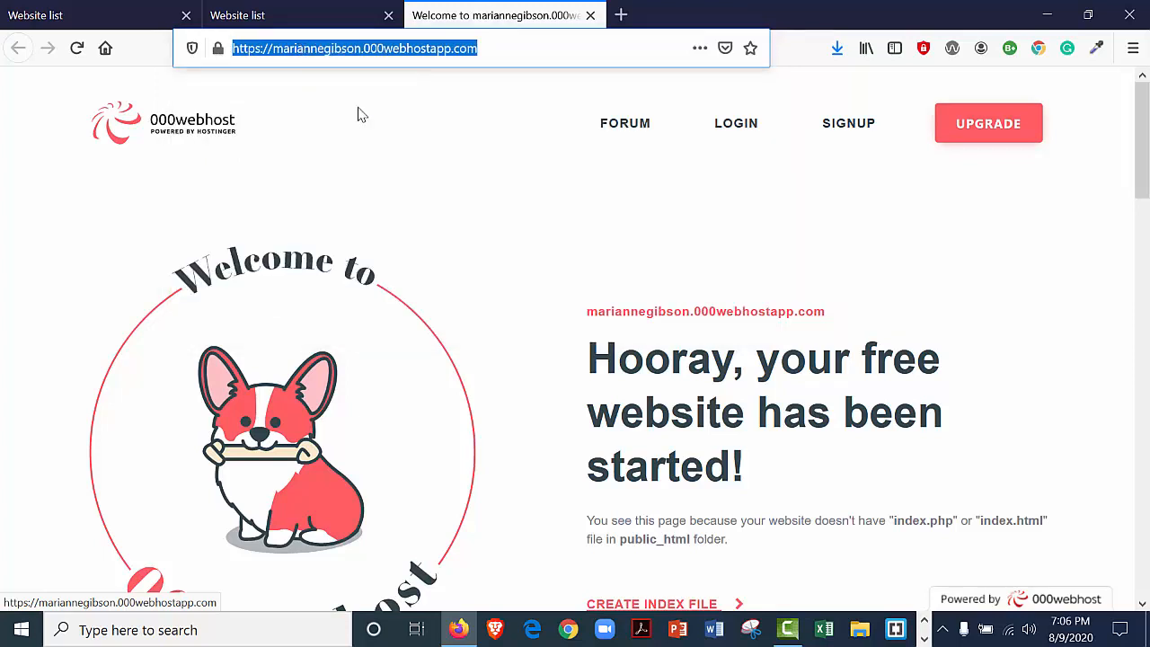